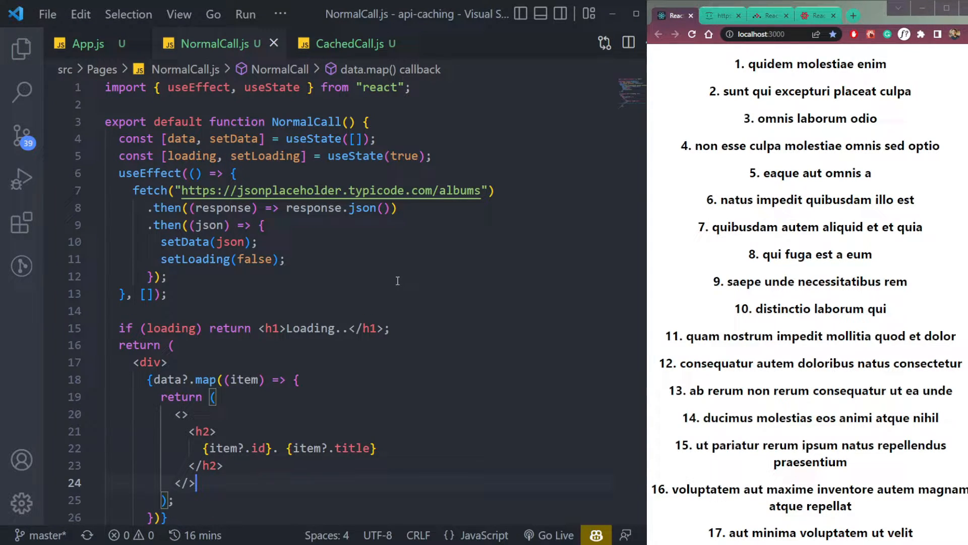
{"action": "mouse_move", "coordinate": [302, 361]}
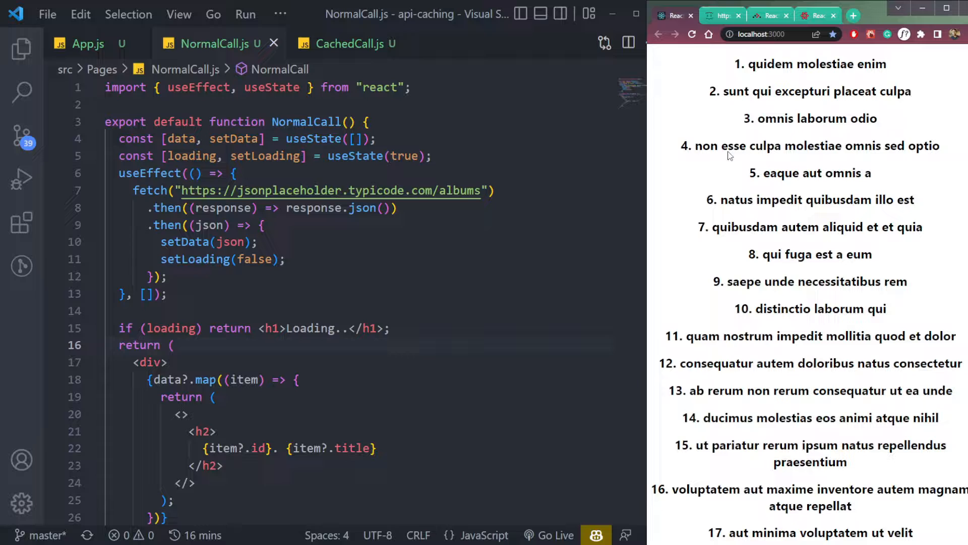
{"action": "mouse_move", "coordinate": [888, 56]}
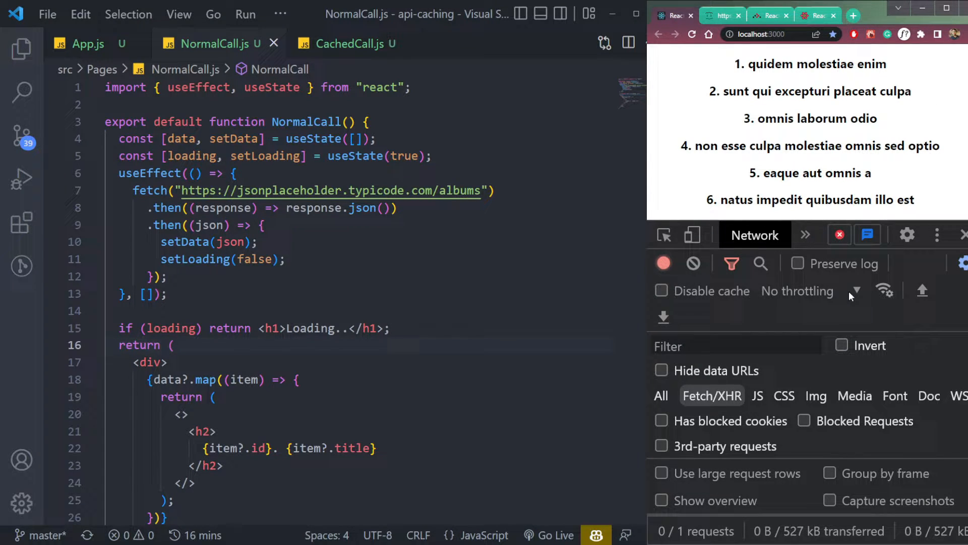
- Throttle the network to Slow 3G and reload the albums page to watch it load slowly
{"action": "left_click", "coordinate": [809, 290]}
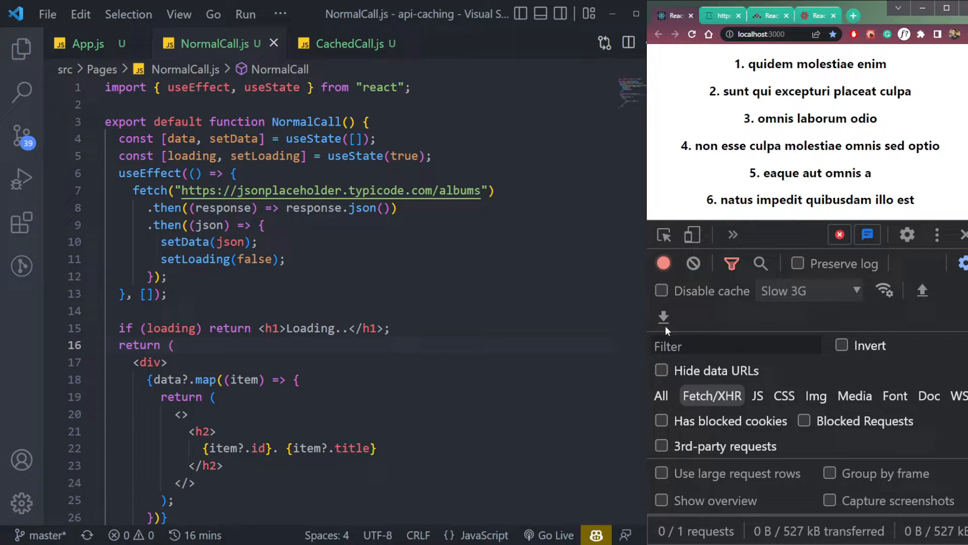
{"action": "left_click", "coordinate": [692, 34]}
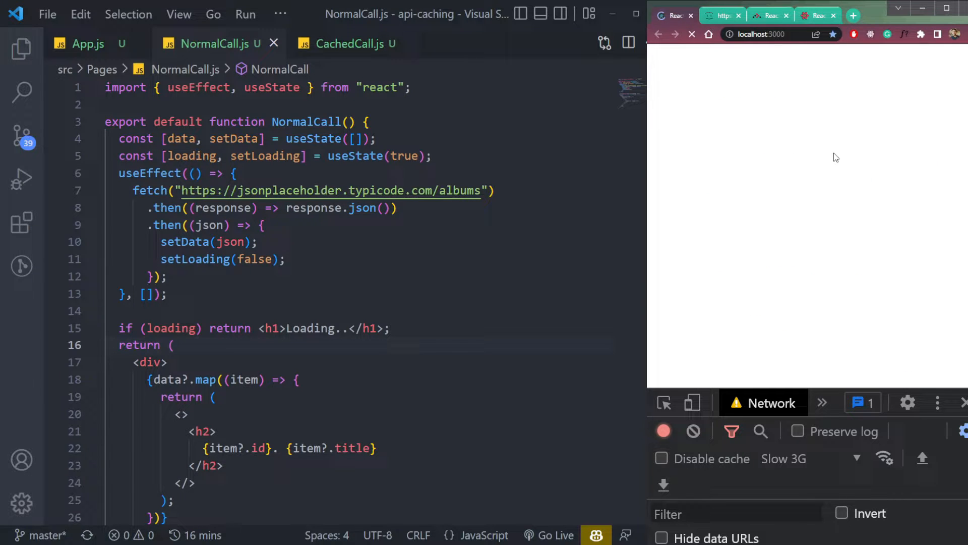
{"action": "left_click", "coordinate": [692, 34]}
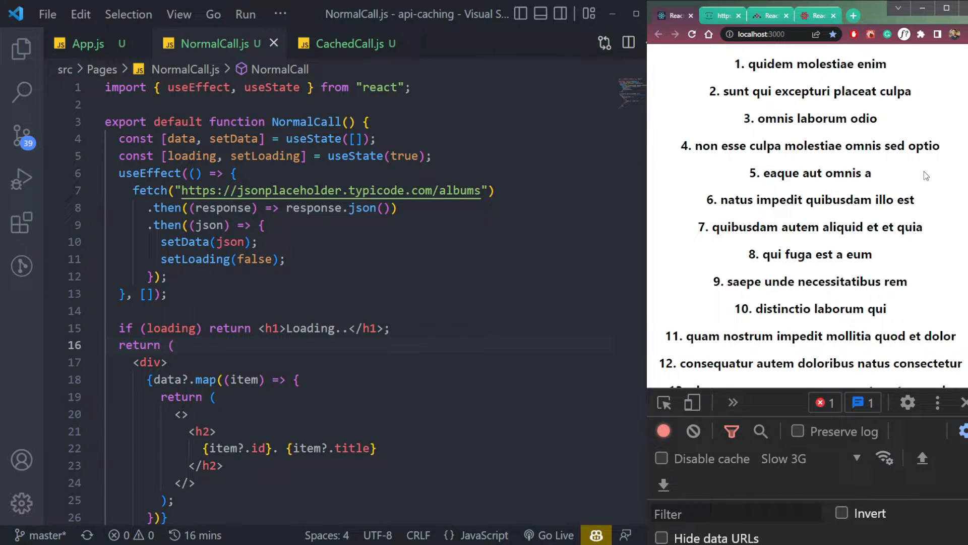
- Bring up the integrated terminal panel and start a fresh terminal session
{"action": "left_click", "coordinate": [179, 13]}
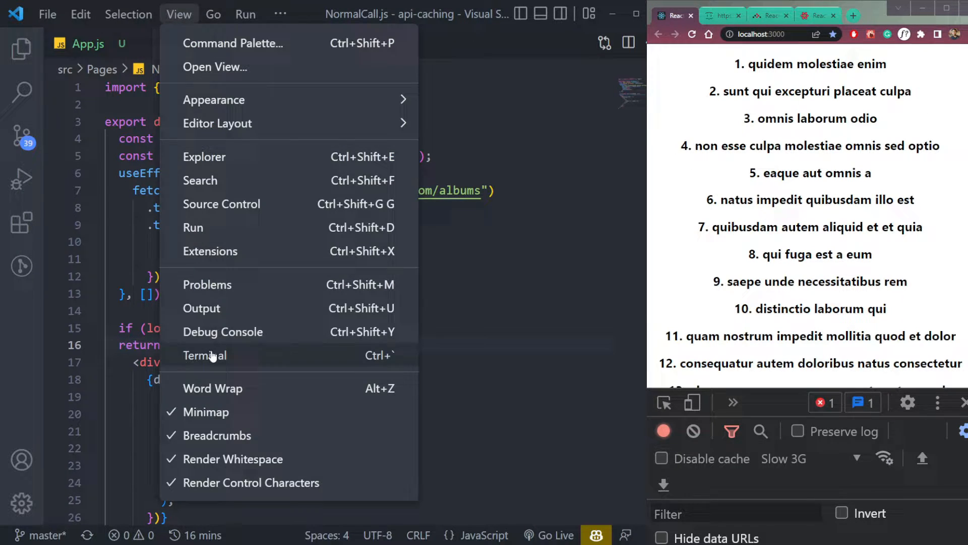
{"action": "left_click", "coordinate": [204, 355]}
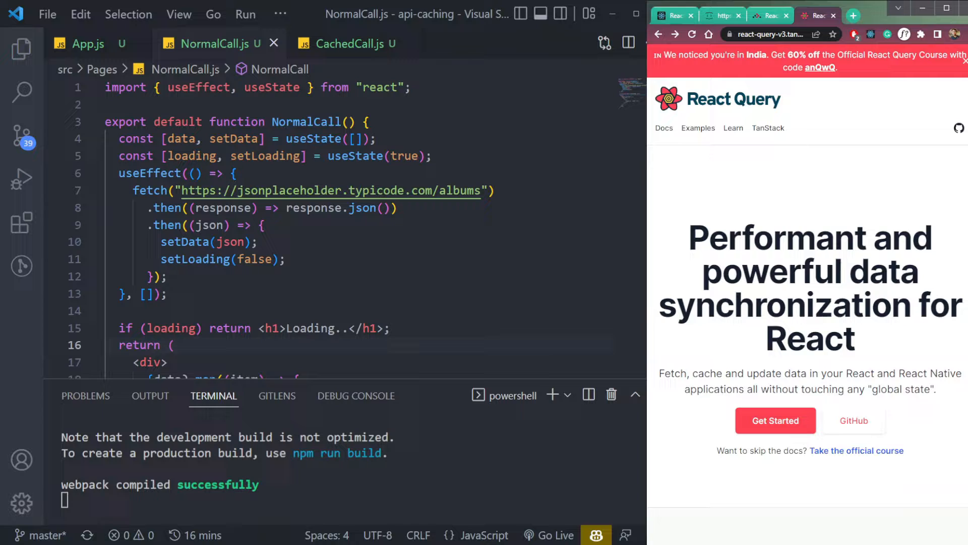
{"action": "left_click", "coordinate": [552, 394]}
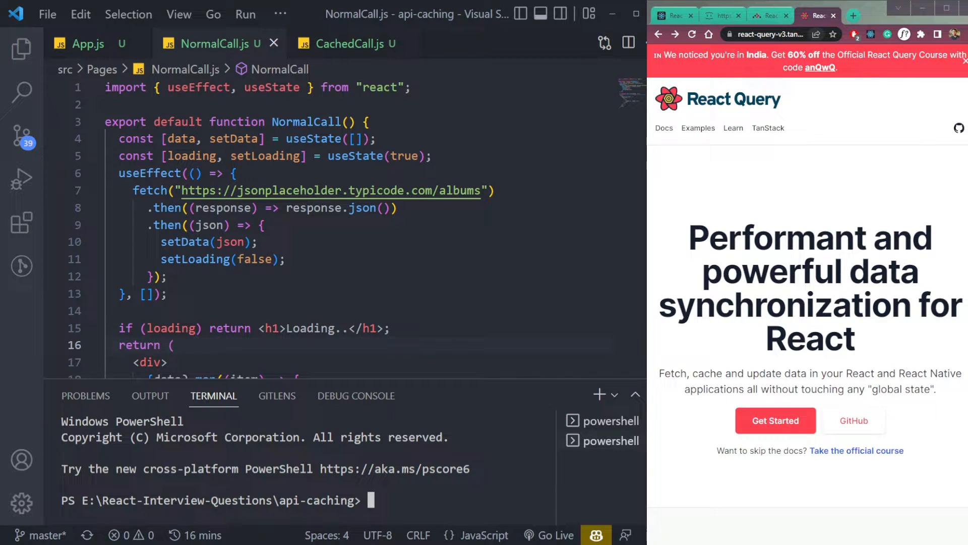
- Copy 'npm install react-router-dom@6' from the React Router docs into the terminal and append react-query
{"action": "left_click", "coordinate": [766, 15]}
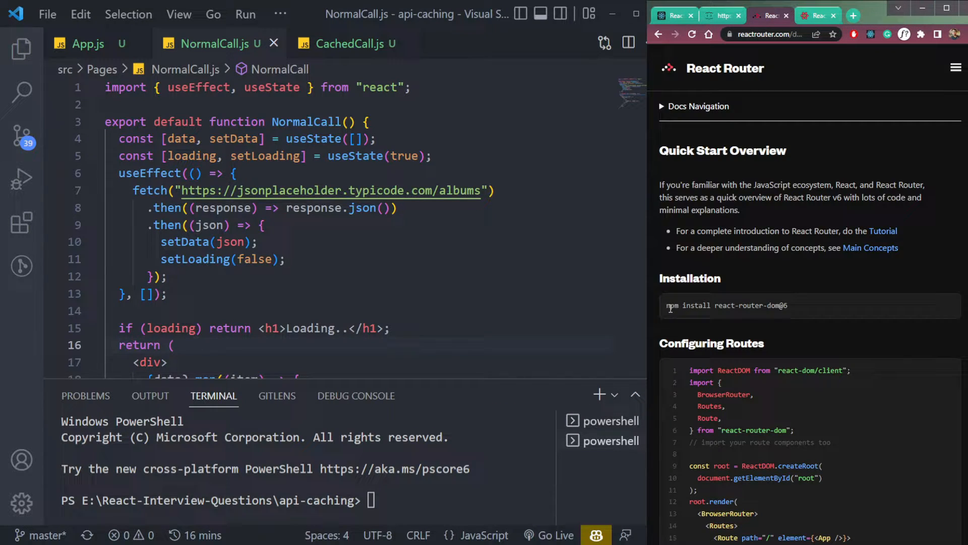
{"action": "double_click", "coordinate": [727, 304]}
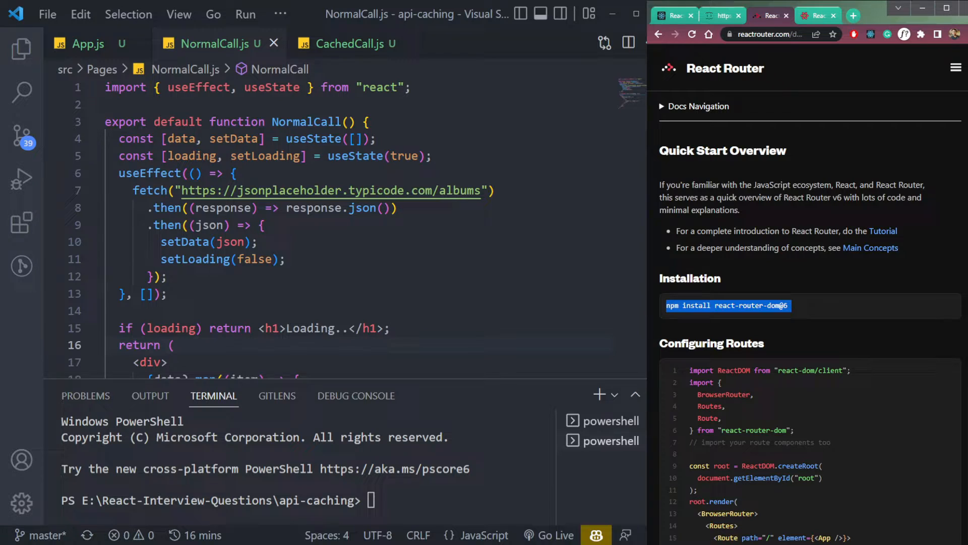
{"action": "type", "text": "npm install react-router-dom@6"}
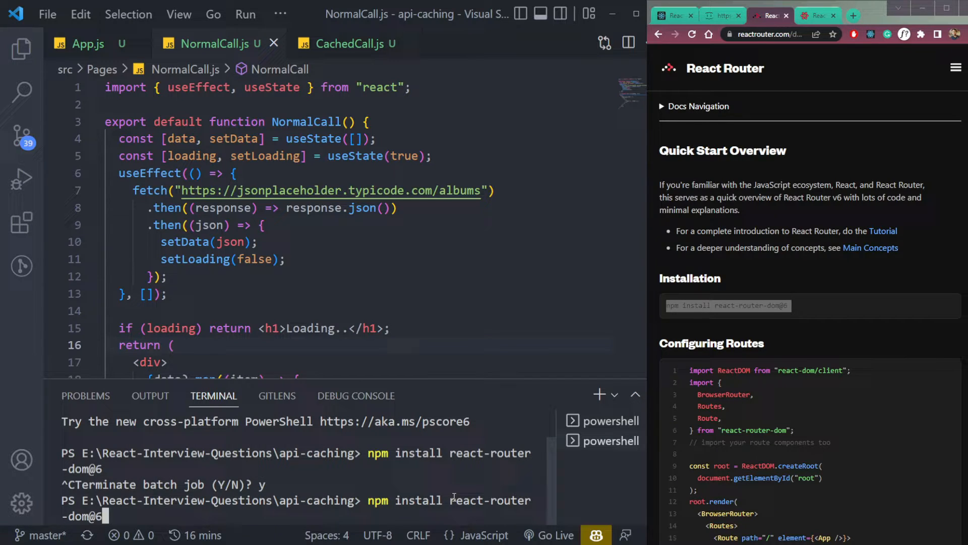
{"action": "type", "text": "react0"}
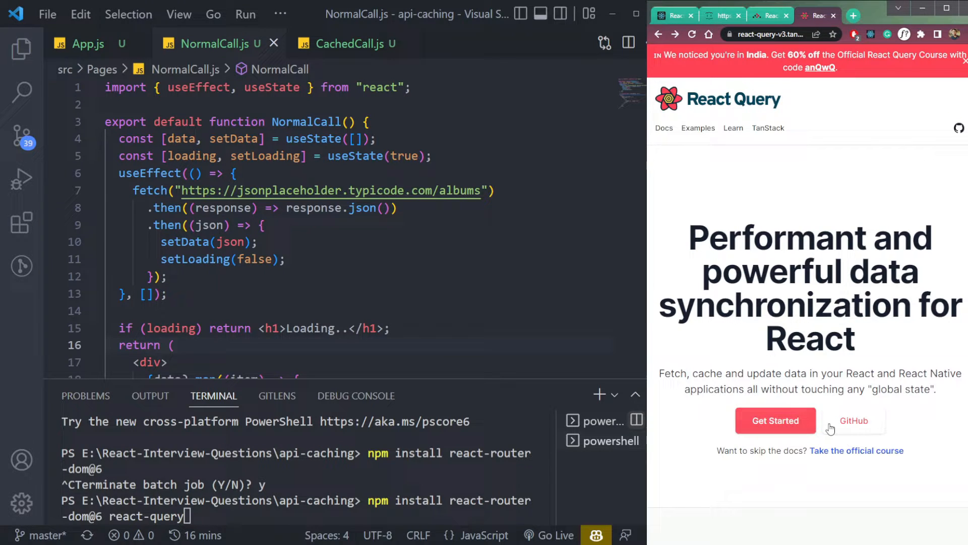
- Read through the React Query Overview documentation page via Get Started
{"action": "left_click", "coordinate": [775, 420]}
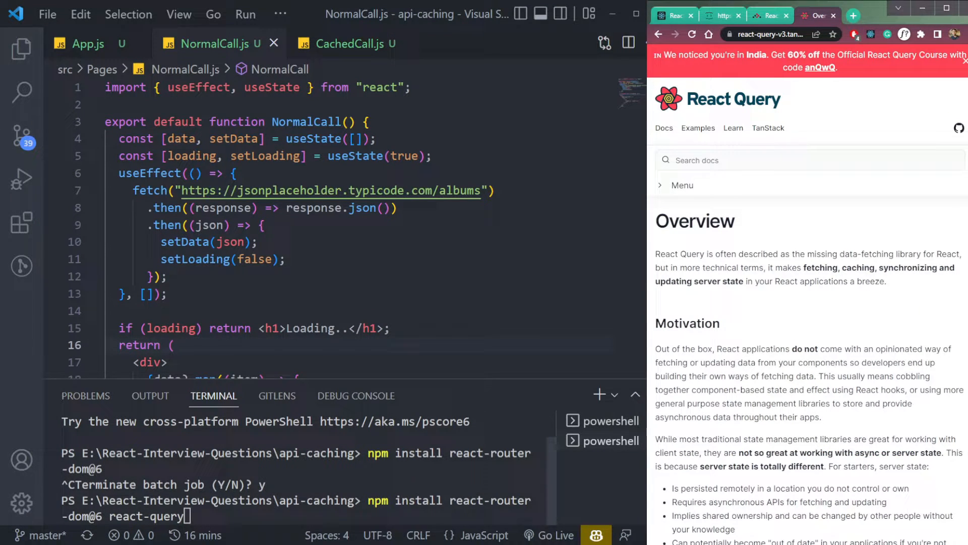
{"action": "scroll", "scroll_direction": "down", "scroll_amount": 3}
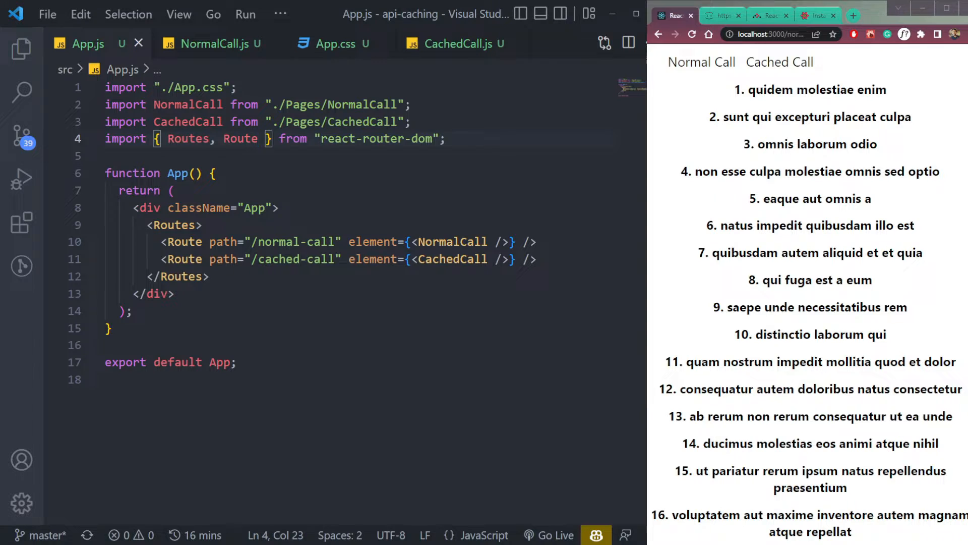
- Switch between the Cached Call and Normal Call routes to confirm both pages render
{"action": "left_click", "coordinate": [779, 61]}
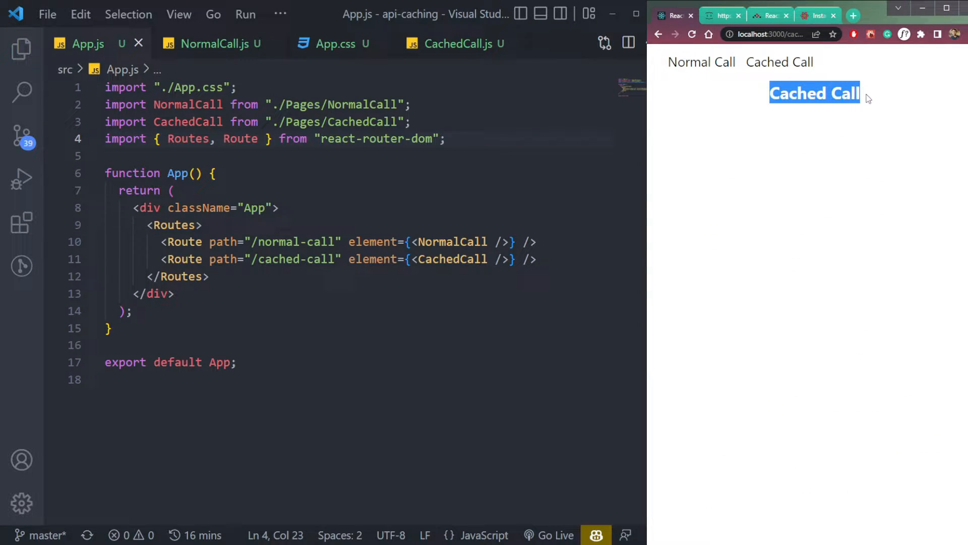
{"action": "left_click", "coordinate": [700, 62]}
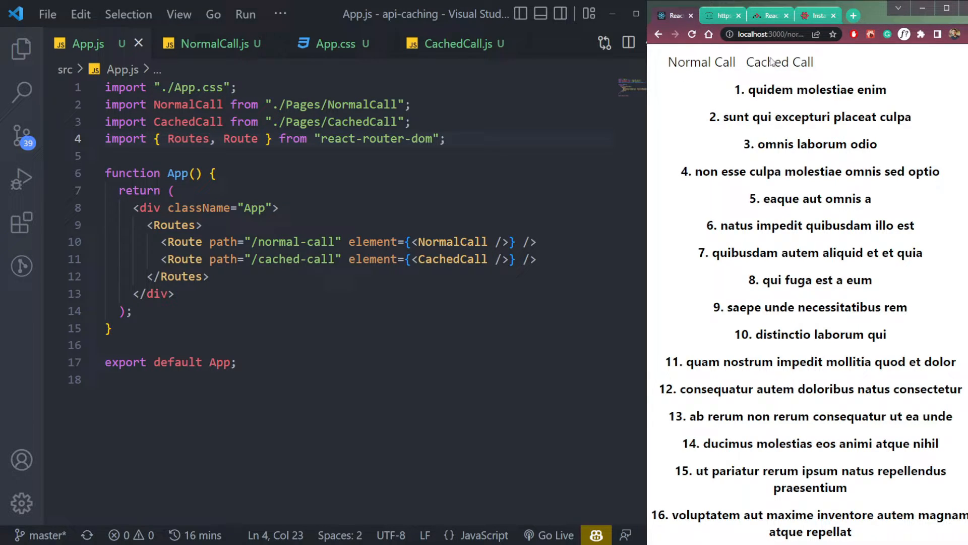
{"action": "left_click", "coordinate": [779, 62]}
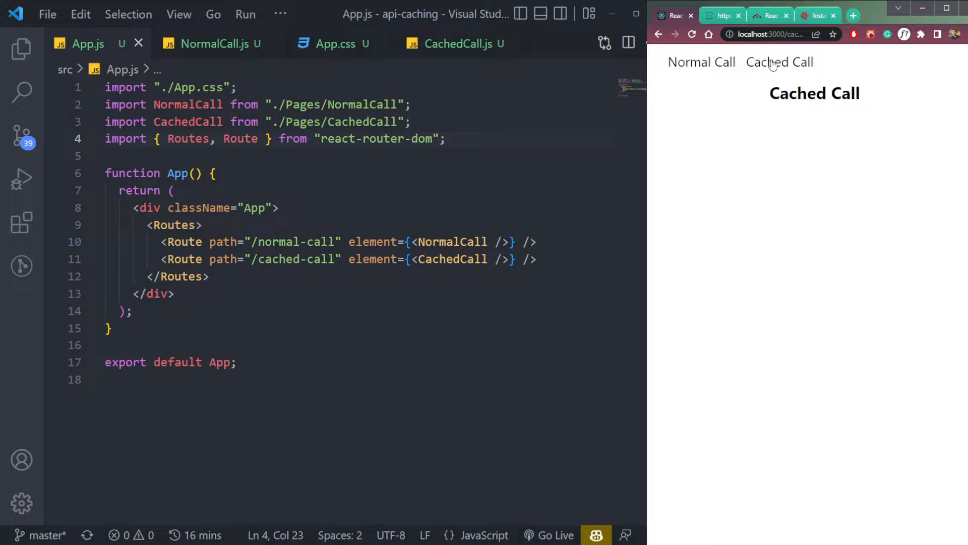
{"action": "left_click", "coordinate": [701, 61]}
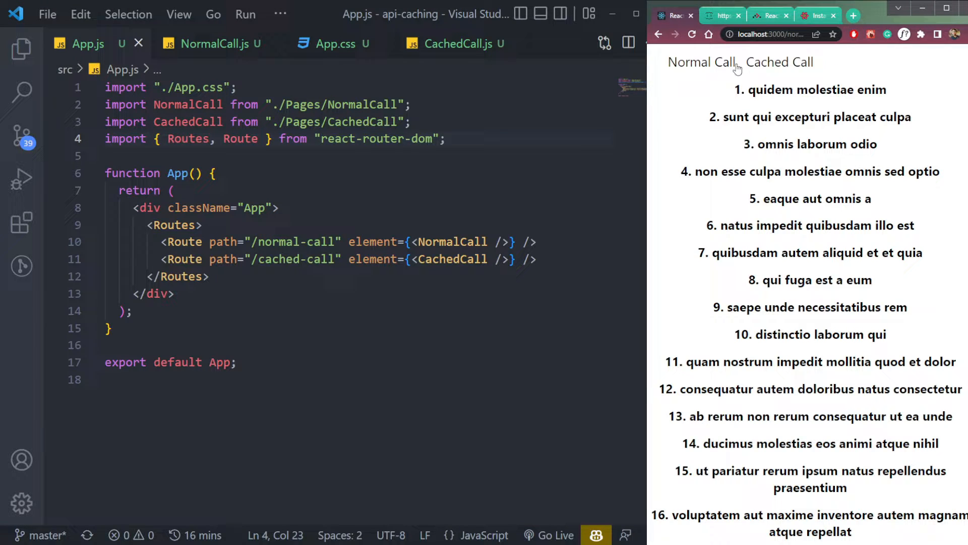
- Review NormalCall.js, focusing on the useEffect block that fetches the albums
{"action": "left_click", "coordinate": [215, 43]}
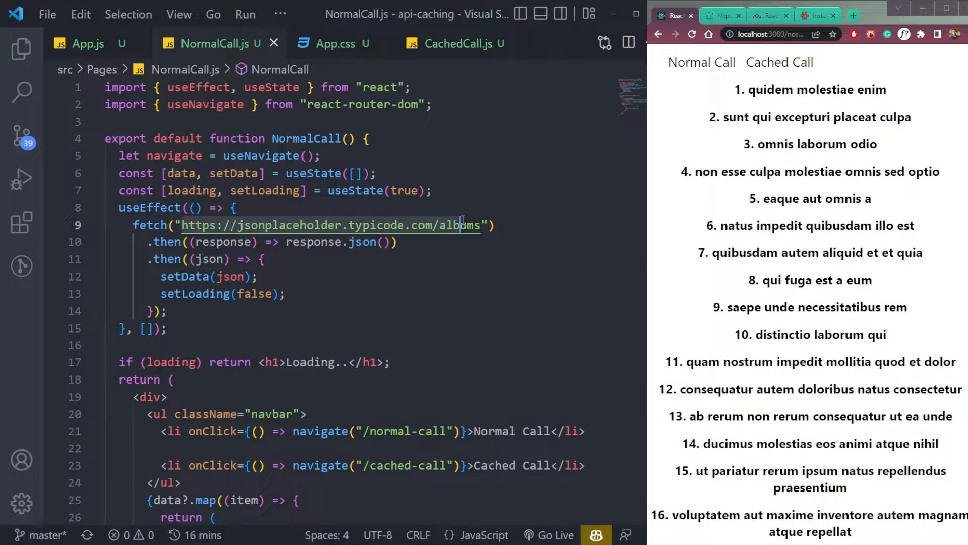
{"action": "left_click", "coordinate": [151, 225]}
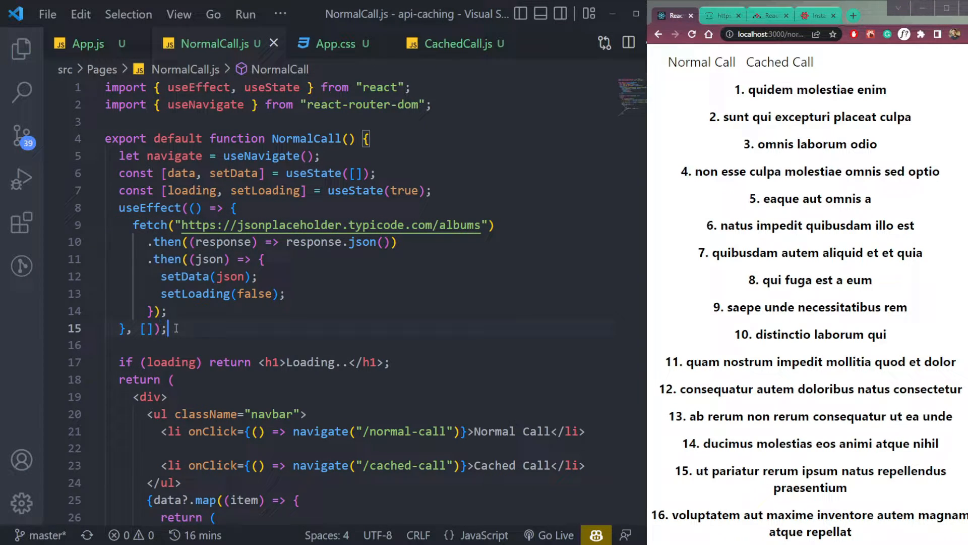
{"action": "left_click", "coordinate": [150, 208]}
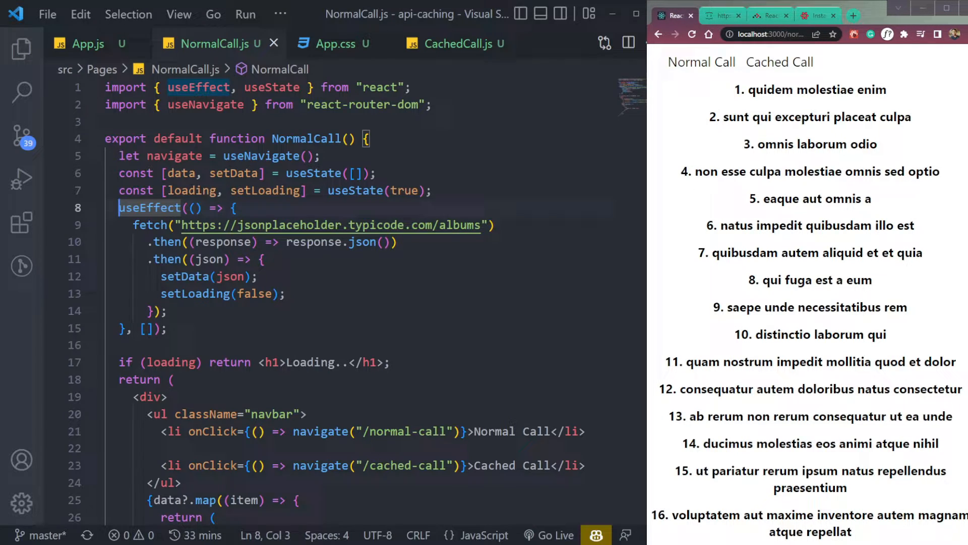
- Import QueryClient and QueryClientProvider from react-query at the top of App.js
{"action": "left_click", "coordinate": [87, 43]}
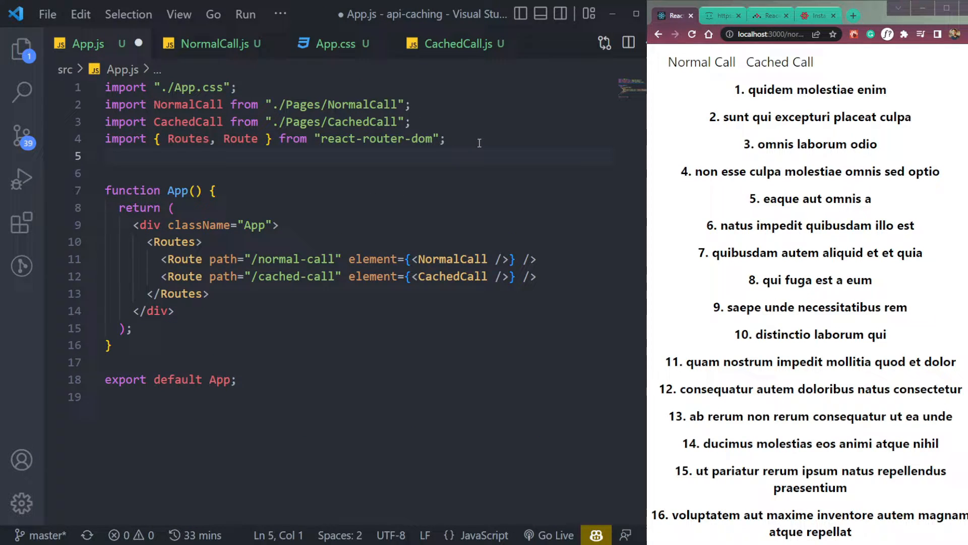
{"action": "type", "text": "import { } from 'rea"}
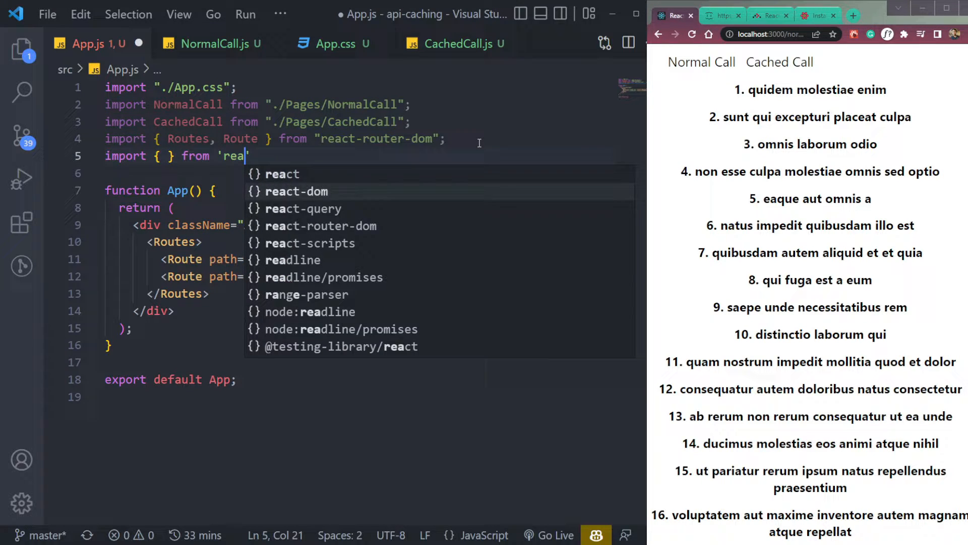
{"action": "left_click", "coordinate": [304, 208]}
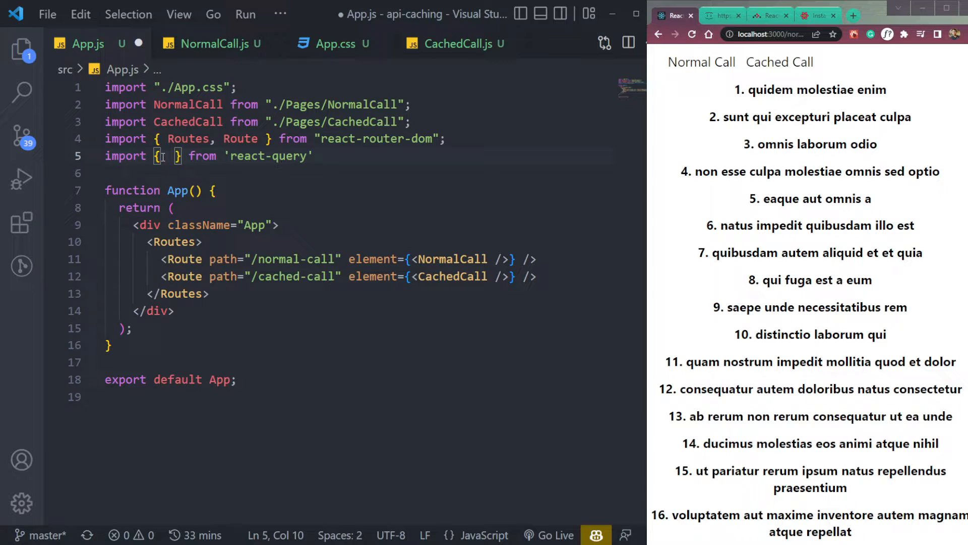
{"action": "type", "text": "QueryClient,"}
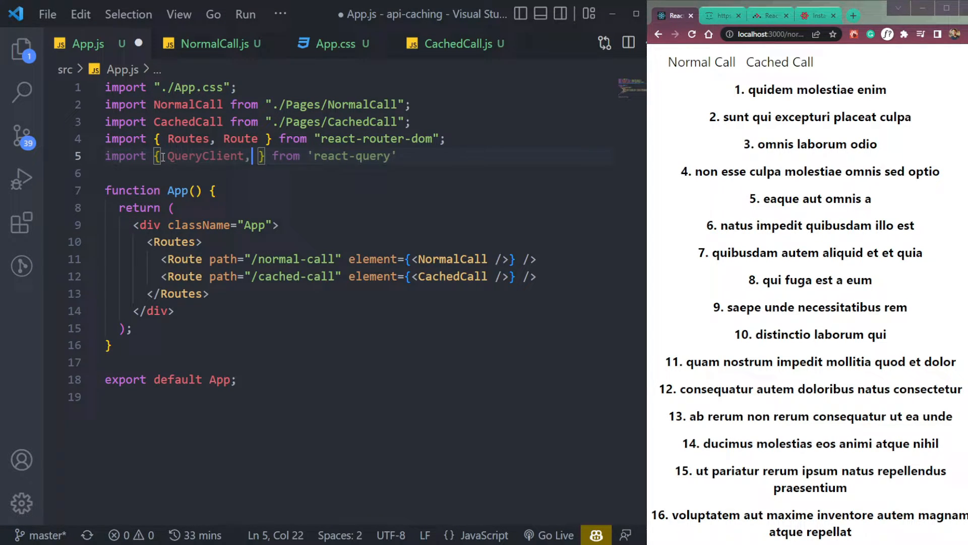
{"action": "type", "text": "QueryClientProvider"}
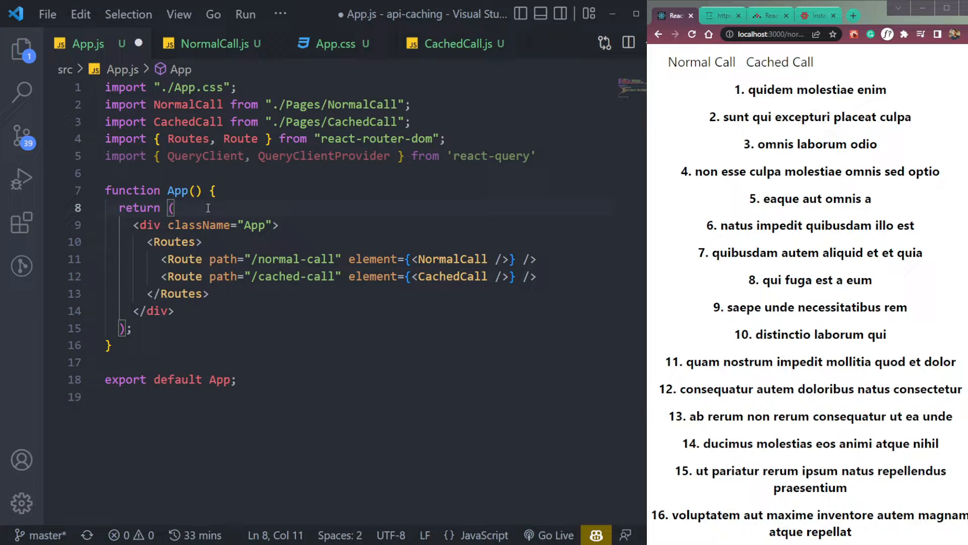
- Add an empty <QueryClientProvider> element above the App div in the returned markup
{"action": "type", "text": "<QueryClientProvider></QueryClientProvider>"}
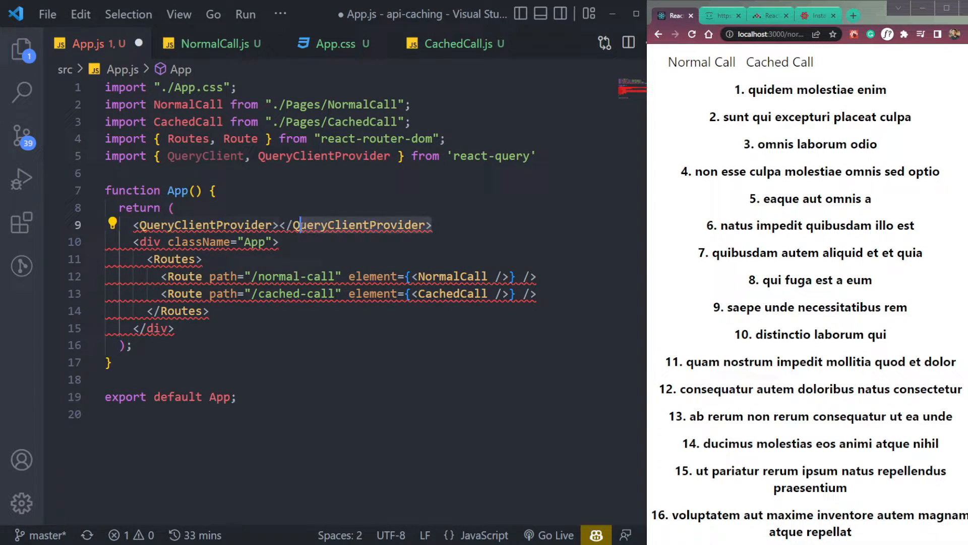
- Wrap the App div in QueryClientProvider, declare let queryClient = QueryClient() and pass client={queryClient}
{"action": "key", "text": "Enter"}
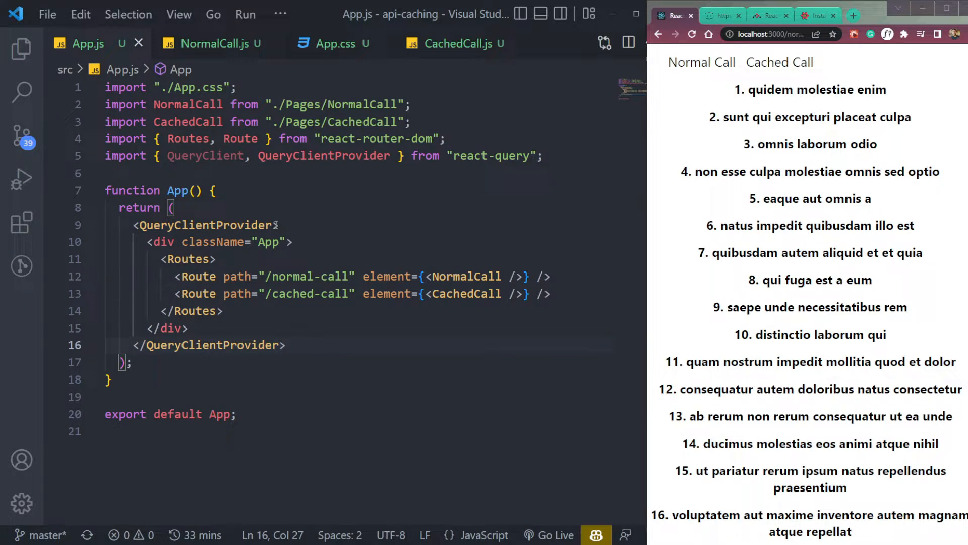
{"action": "type", "text": "client={"}
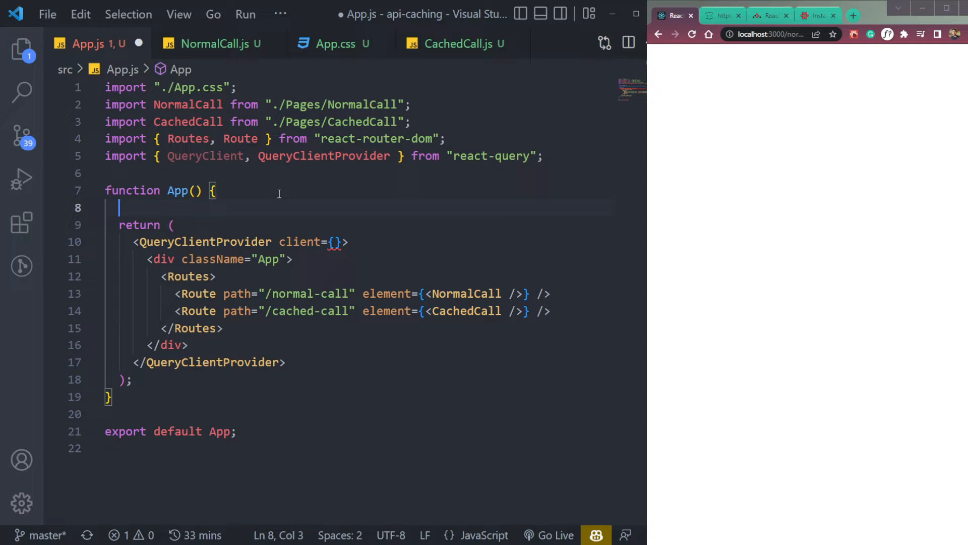
{"action": "type", "text": "let"}
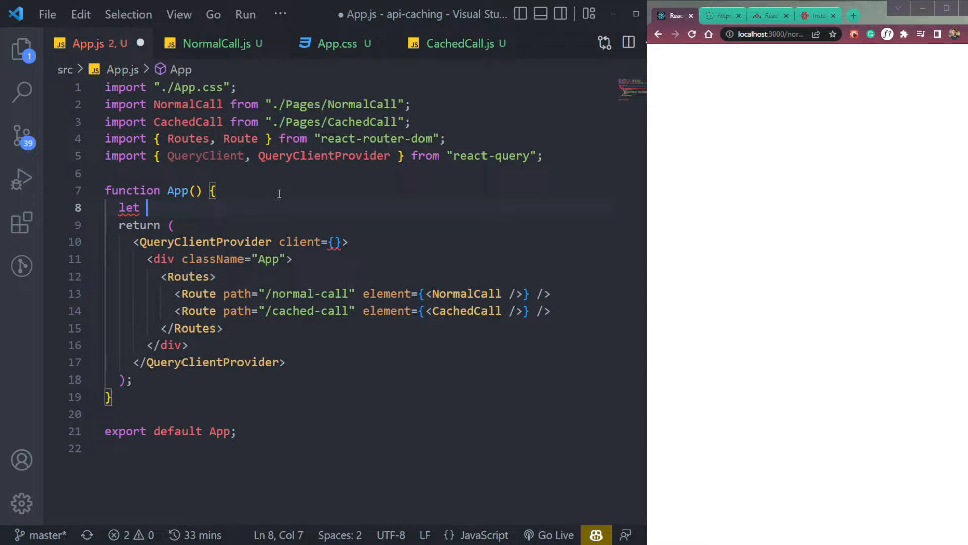
{"action": "type", "text": "query"}
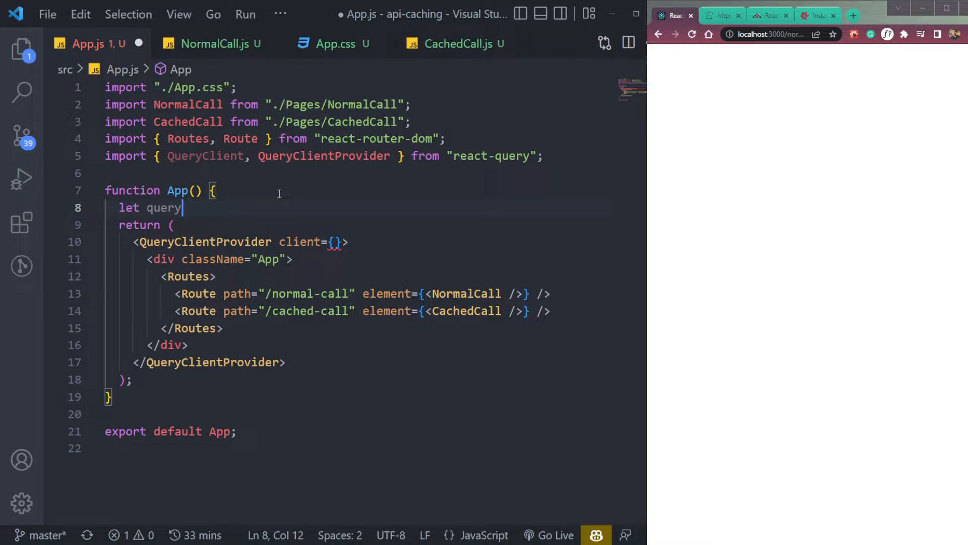
{"action": "type", "text": "Client ="}
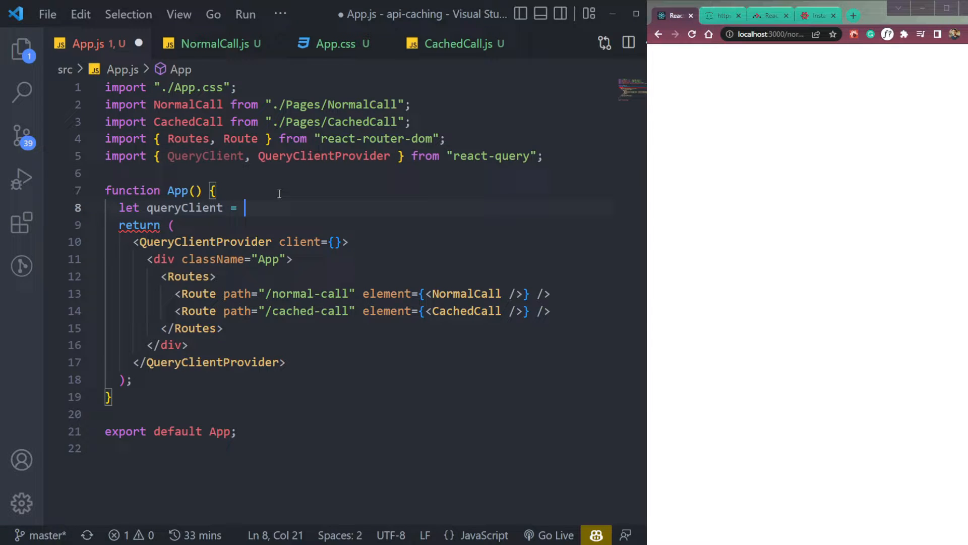
{"action": "type", "text": "QueryClient()"}
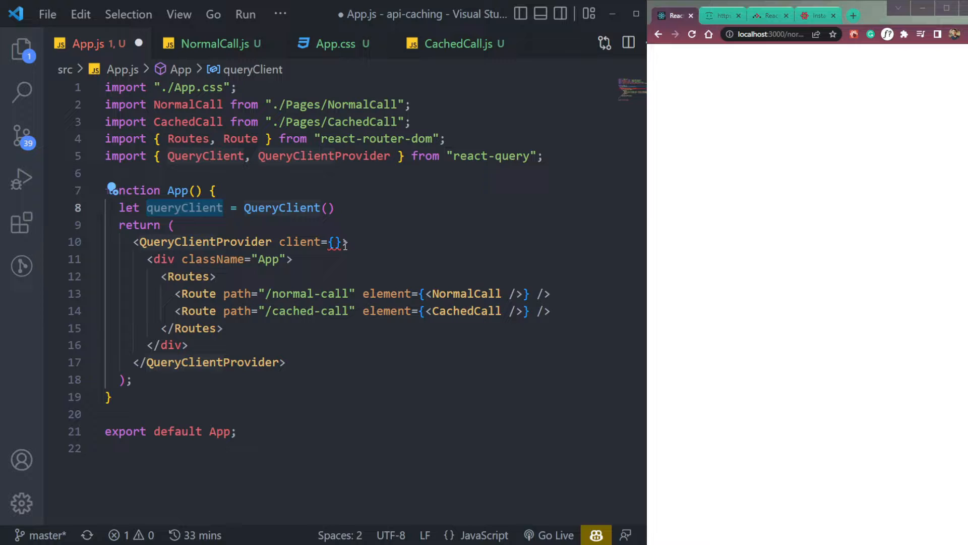
{"action": "type", "text": "queryClient"}
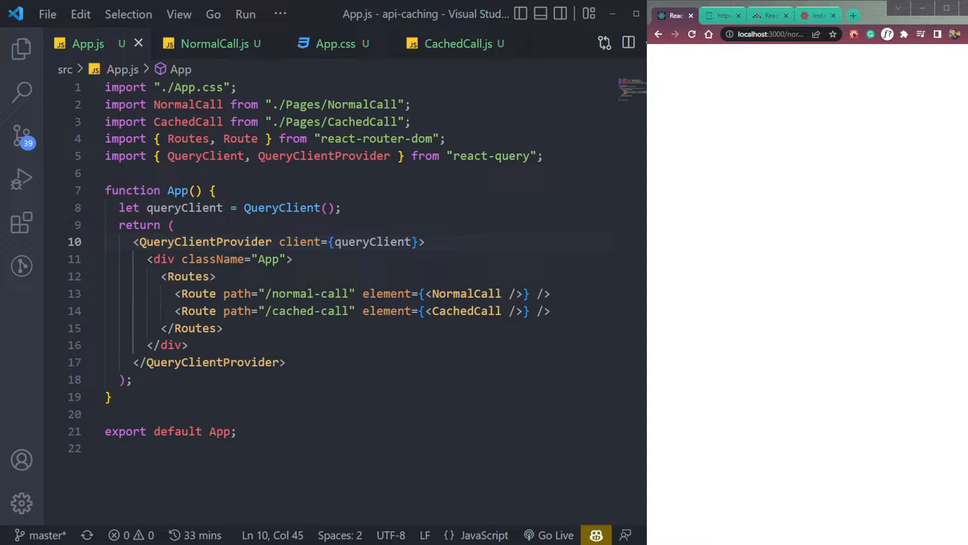
- Add the missing 'new' before QueryClient() on line 8 and save App.js
{"action": "left_click", "coordinate": [282, 208]}
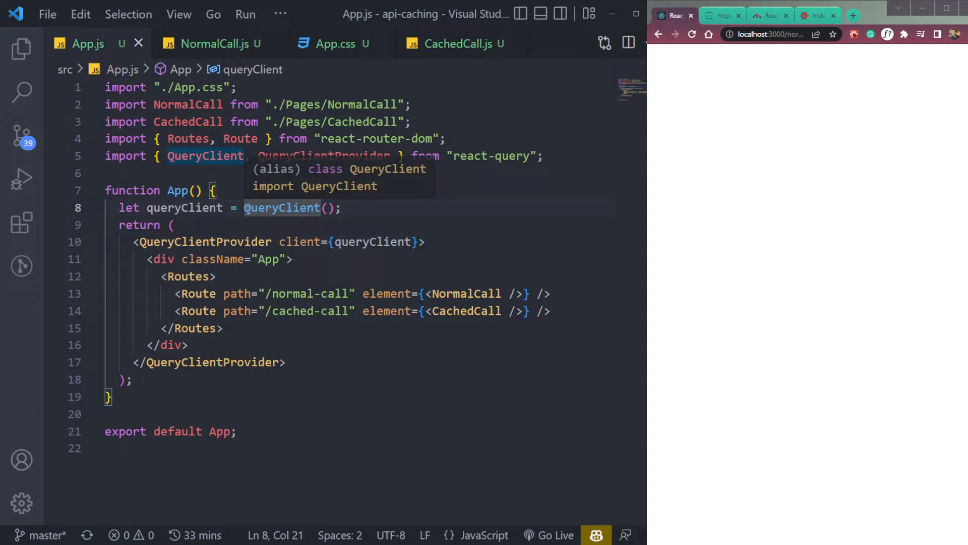
{"action": "type", "text": "new"}
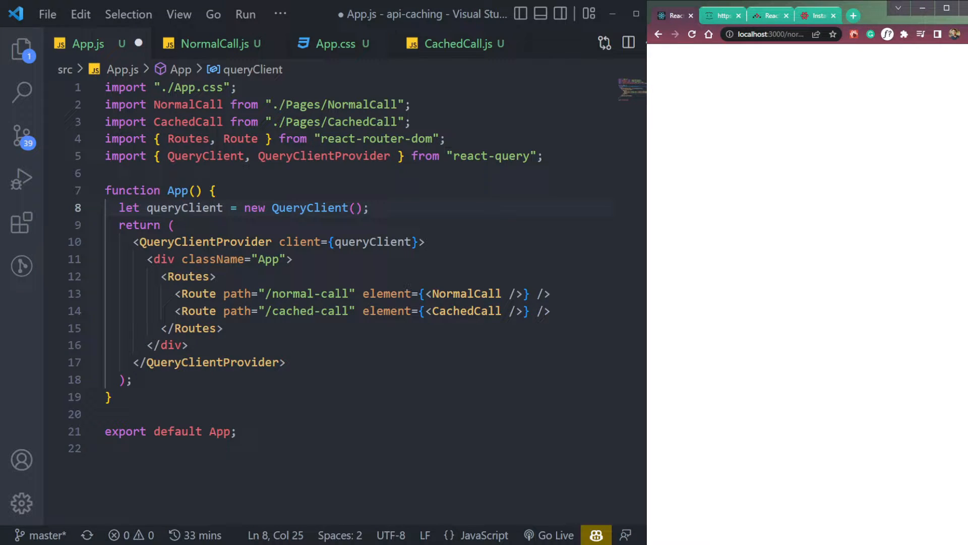
{"action": "key", "text": "ctrl+s"}
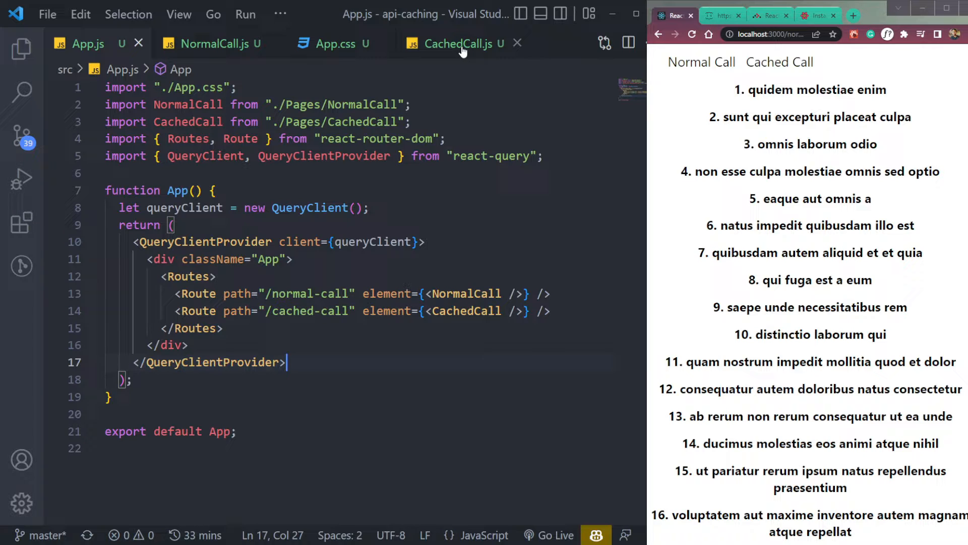
- Add import { useQuery } from 'react-query' below the react-router-dom import in CachedCall.js
{"action": "left_click", "coordinate": [460, 43]}
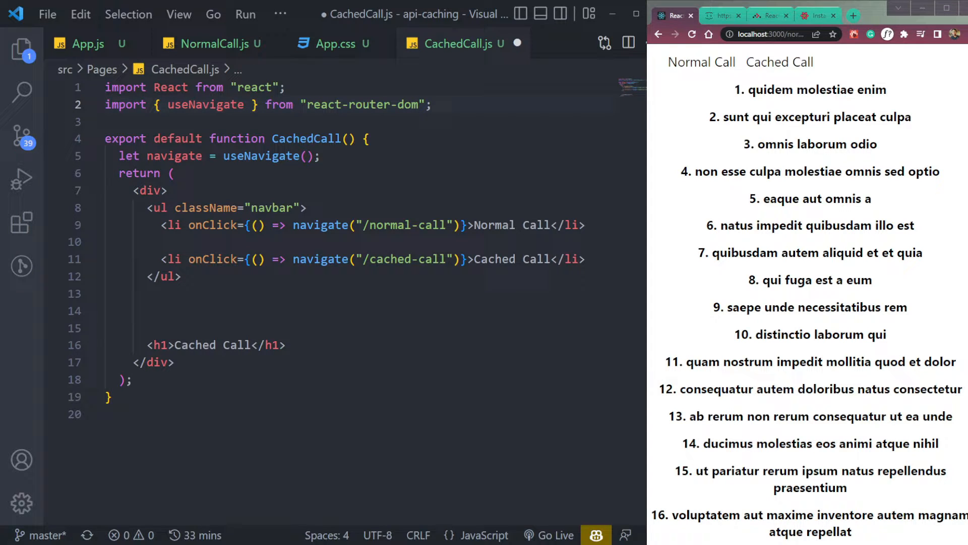
{"action": "left_click", "coordinate": [436, 104]}
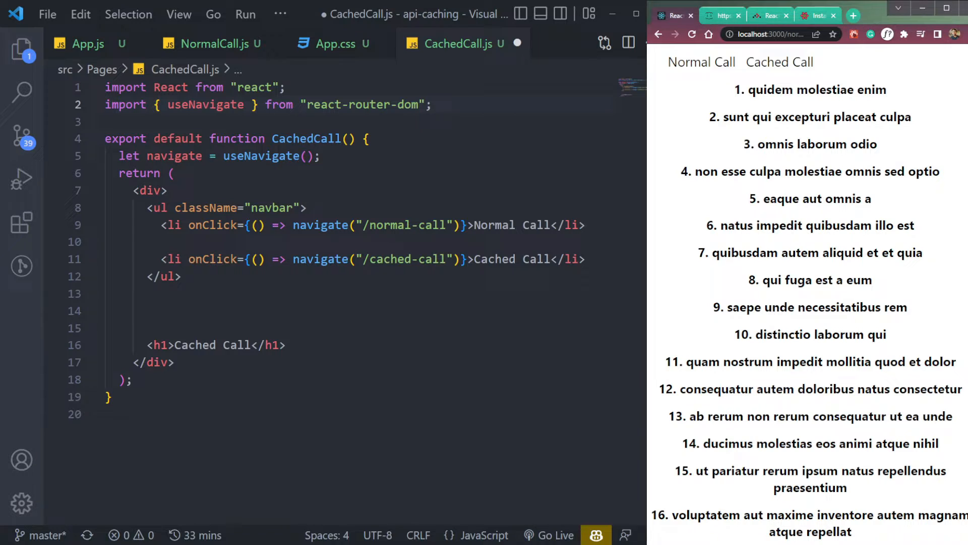
{"action": "type", "text": "import {"}
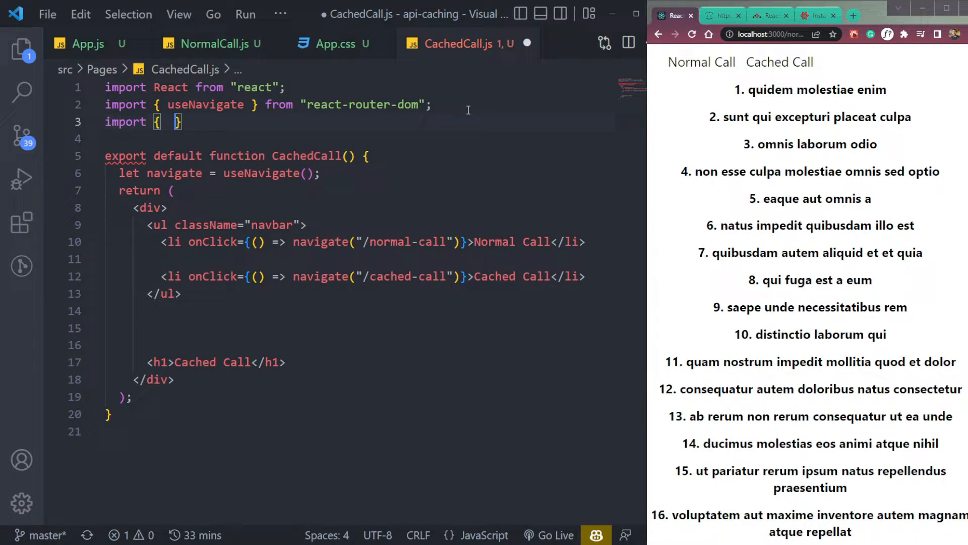
{"action": "type", "text": "from 'react-query"}
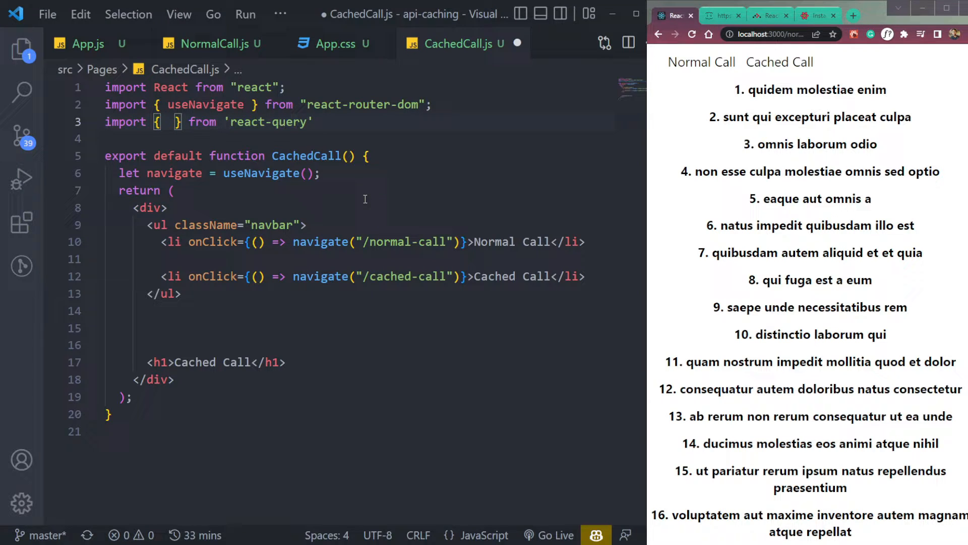
{"action": "type", "text": "u"}
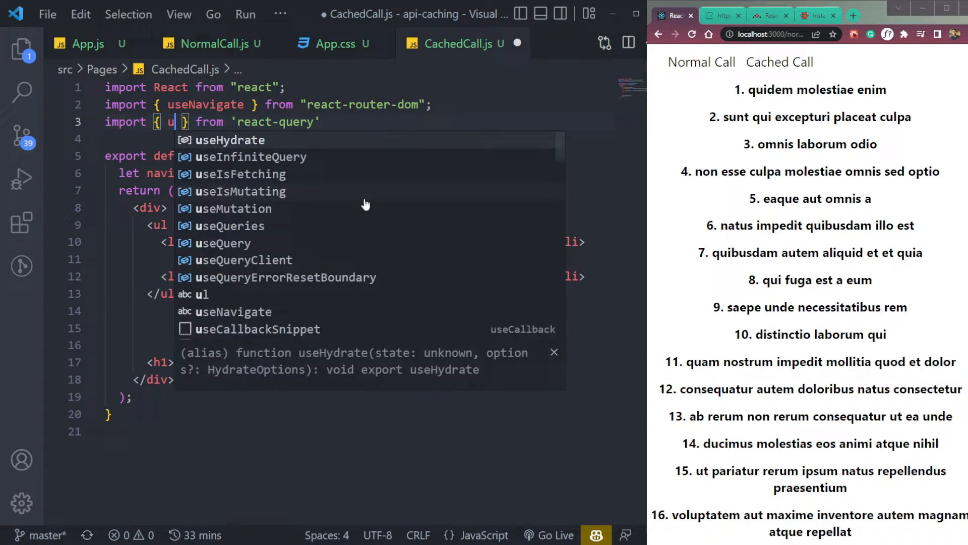
{"action": "type", "text": "seQuery"}
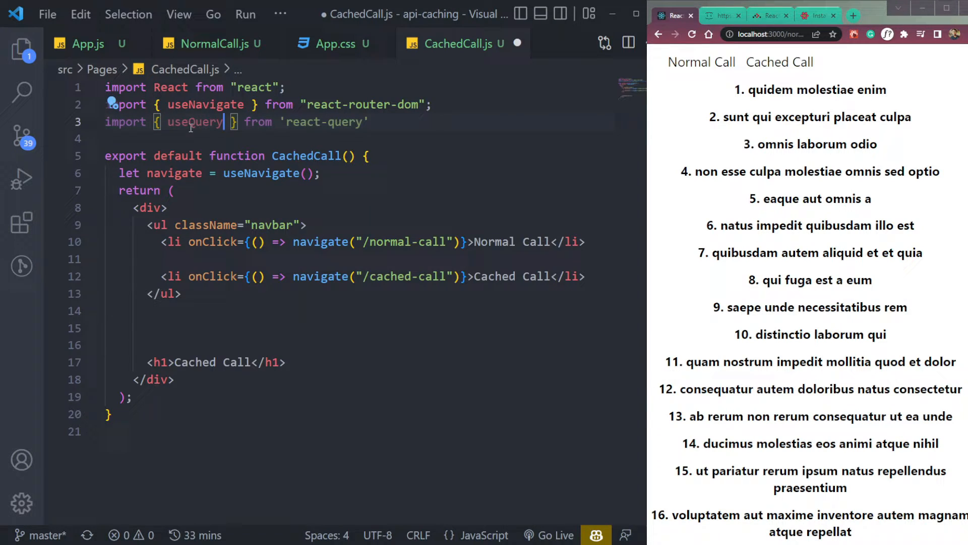
- Open a blank line at the top of the CachedCall function body for the query call
{"action": "double_click", "coordinate": [195, 122]}
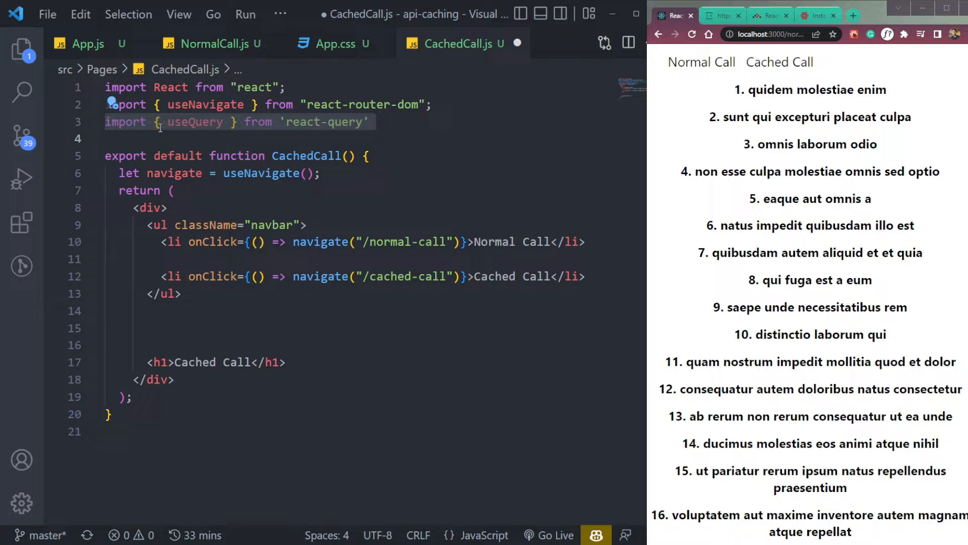
{"action": "double_click", "coordinate": [194, 122]}
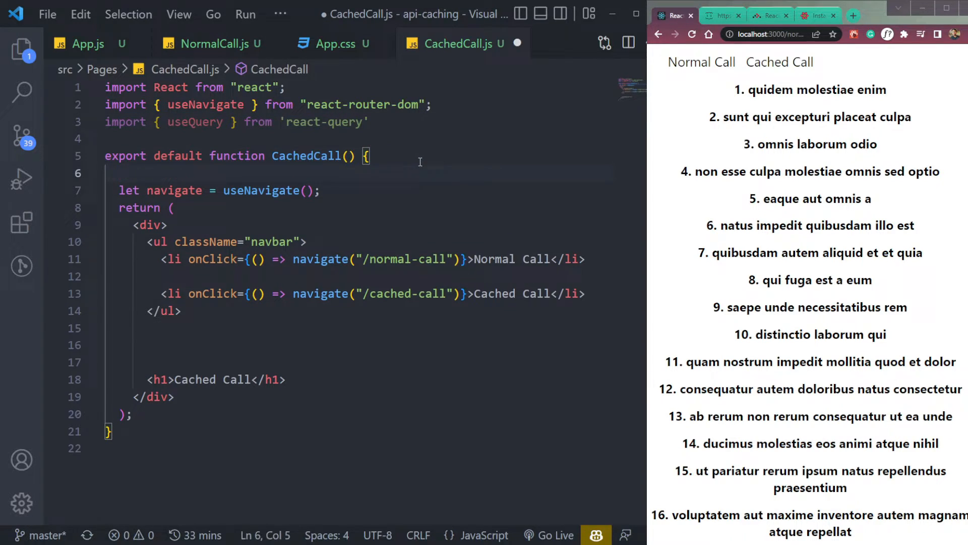
- Write useQuery('data', () => {}) inside the CachedCall component, then look up NormalCall's fetch code
{"action": "type", "text": "useQuery()"}
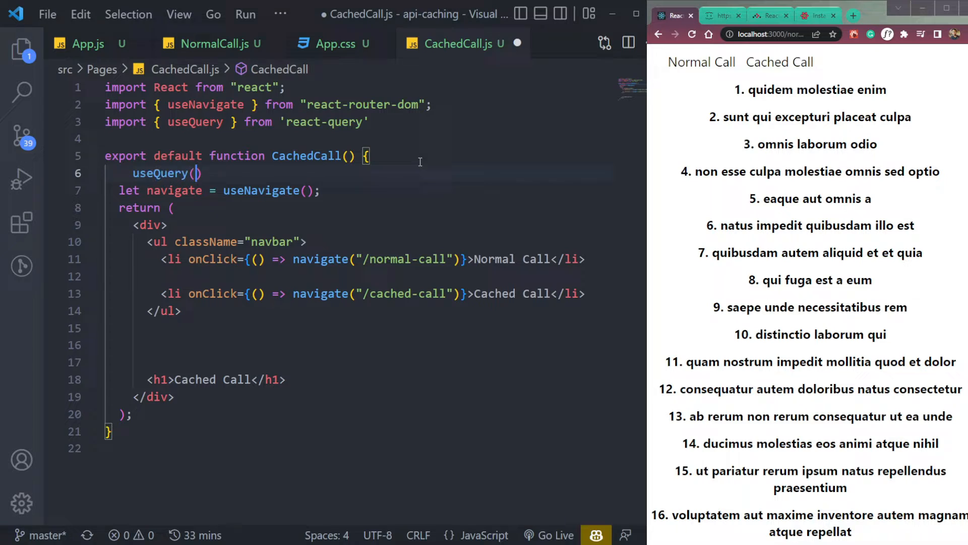
{"action": "type", "text": "()"}
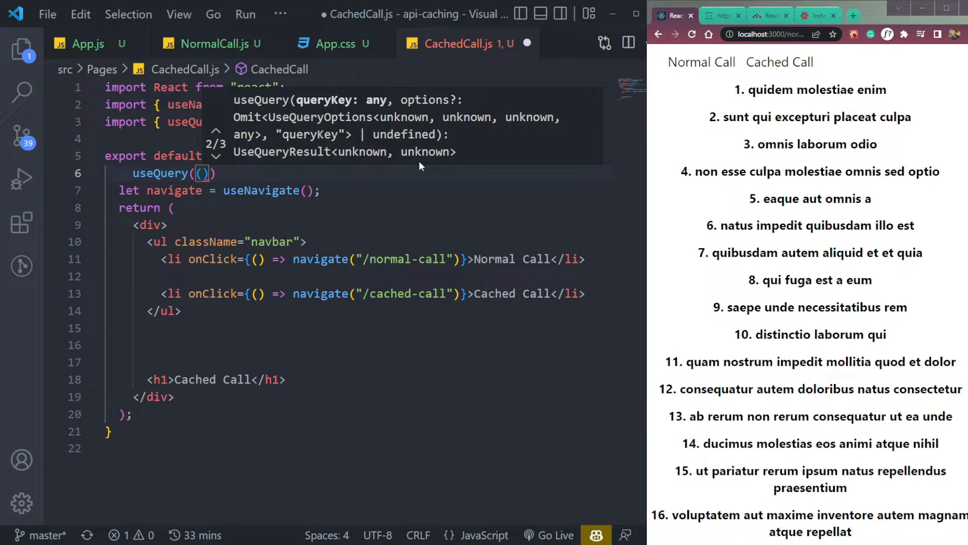
{"action": "type", "text": "''"}
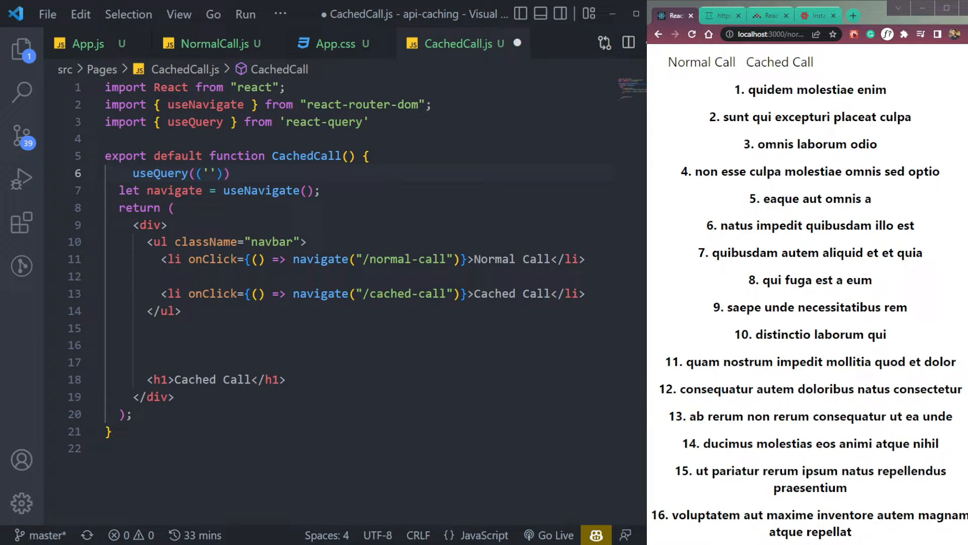
{"action": "type", "text": "dat"}
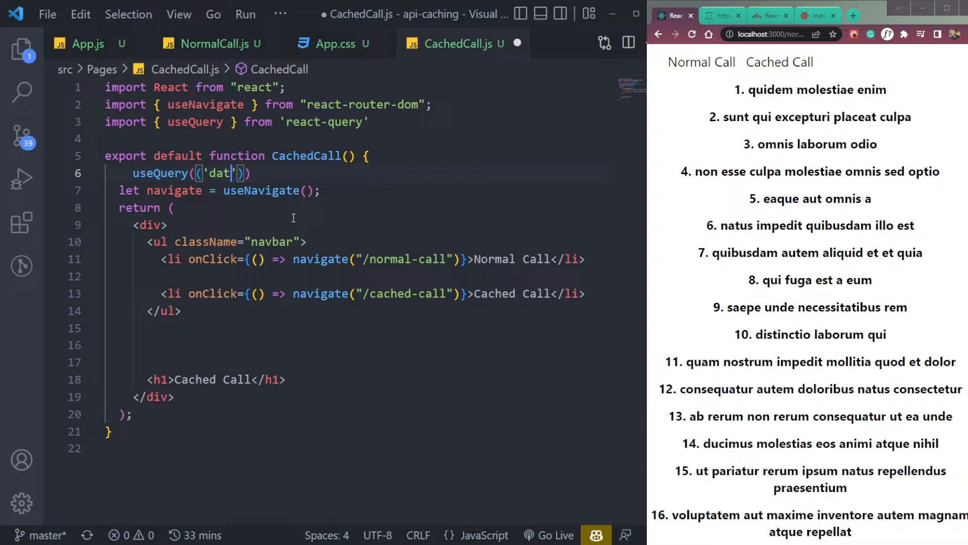
{"action": "key", "text": "Backspace"}
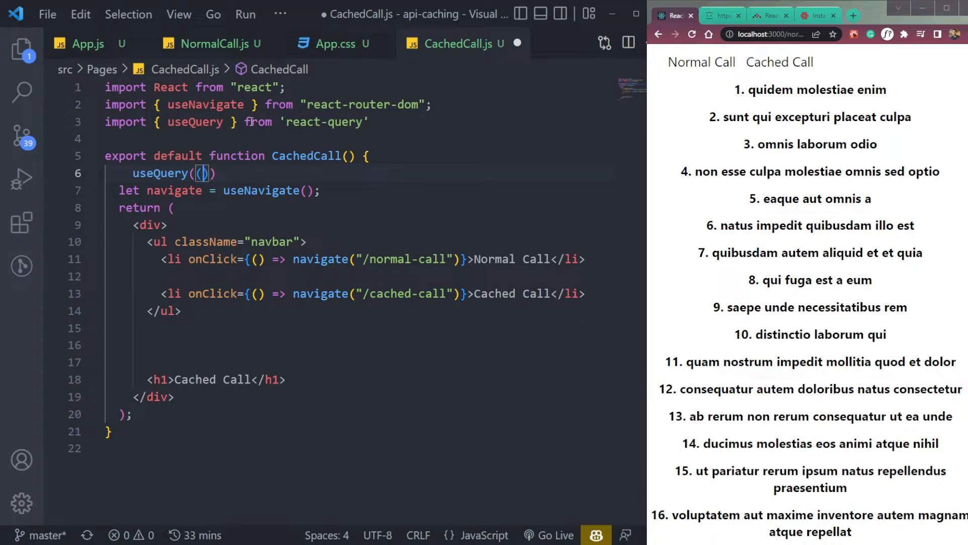
{"action": "type", "text": "'data'"}
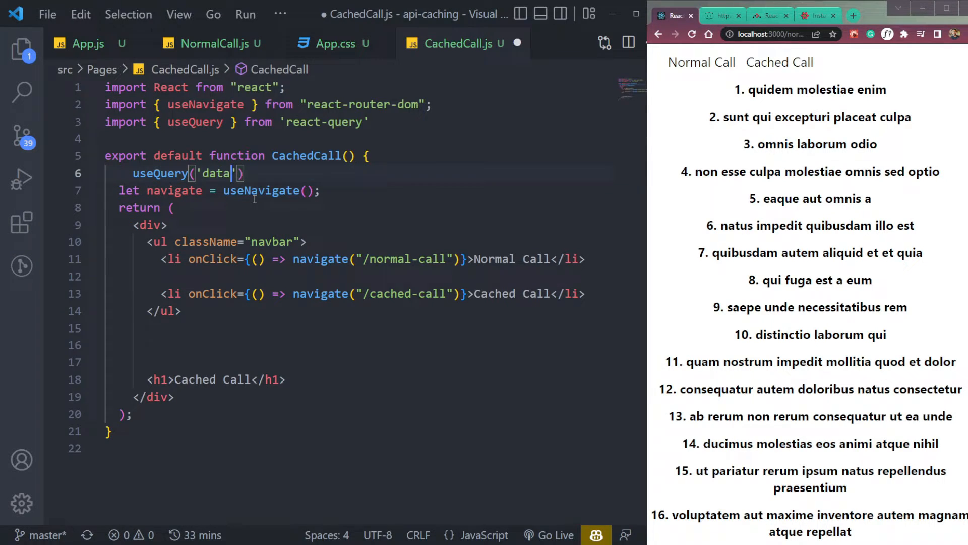
{"action": "type", "text": ","}
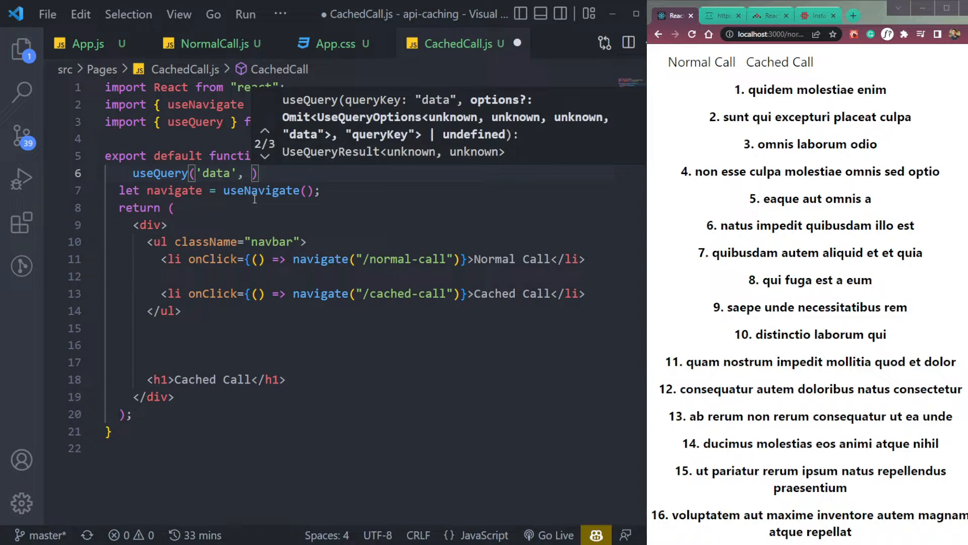
{"action": "type", "text": "() => {"}
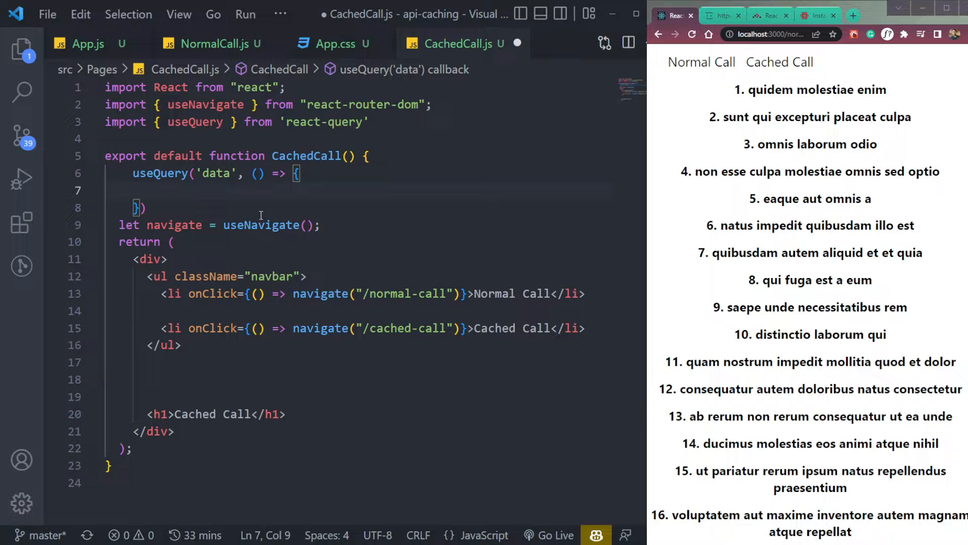
{"action": "left_click", "coordinate": [210, 44]}
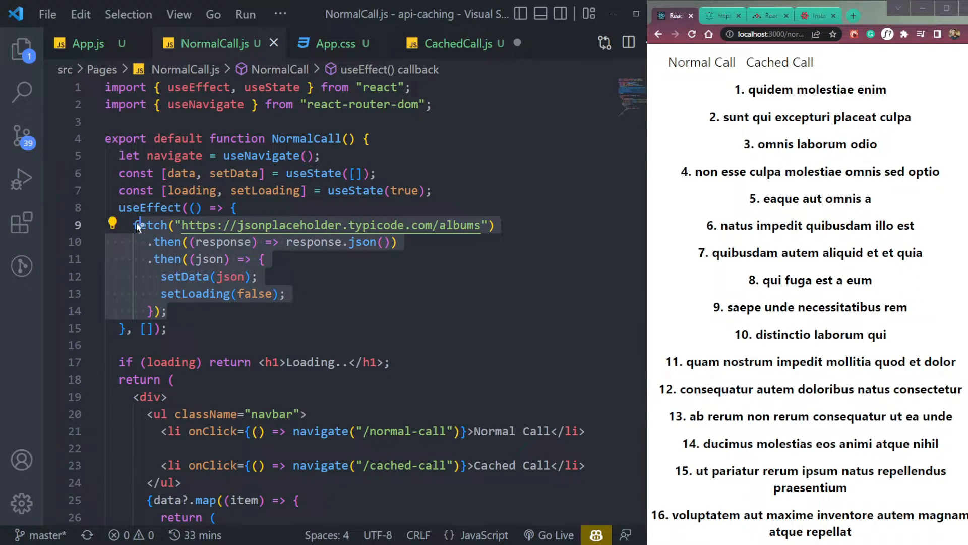
- Paste NormalCall's fetch(...).then albums chain into CachedCall's useQuery callback, comparing the two files
{"action": "left_click", "coordinate": [459, 43]}
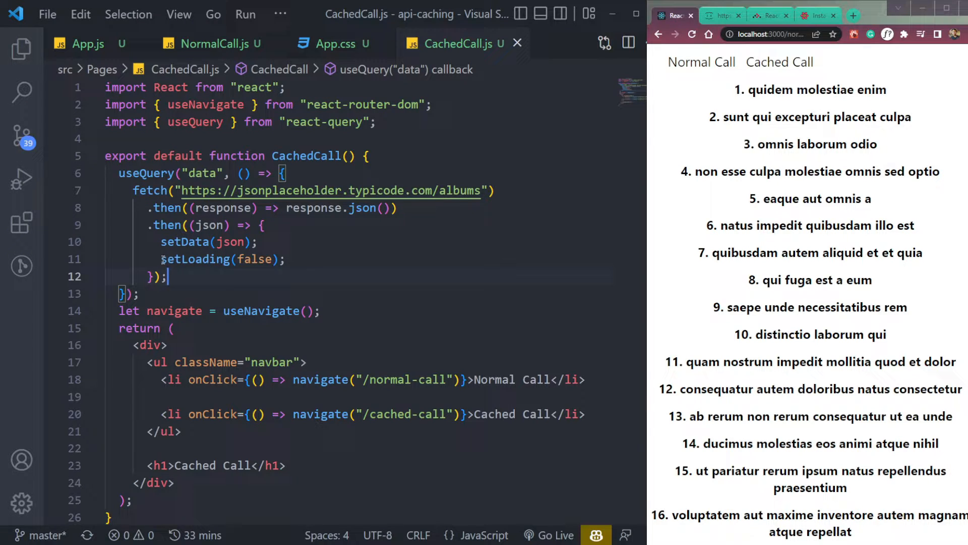
{"action": "left_click", "coordinate": [206, 43]}
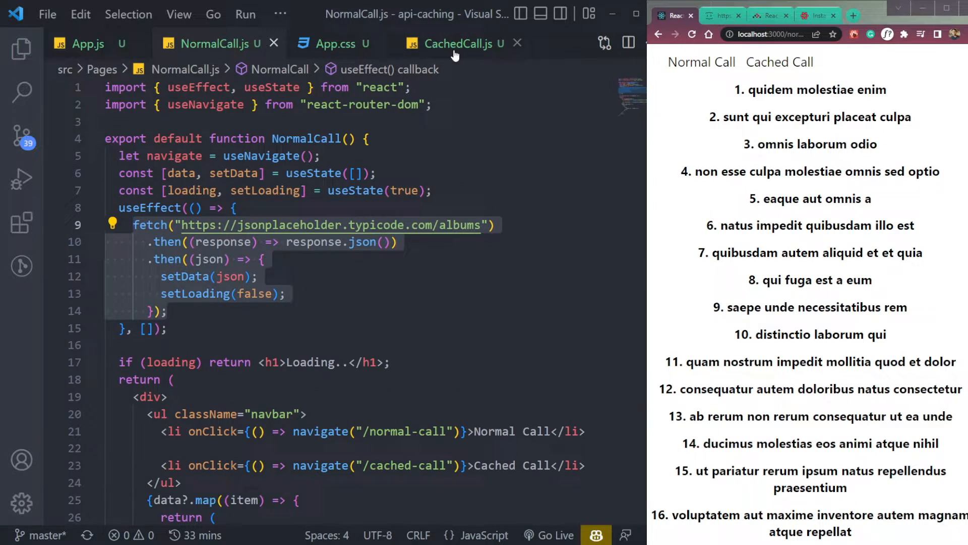
{"action": "left_click", "coordinate": [460, 44]}
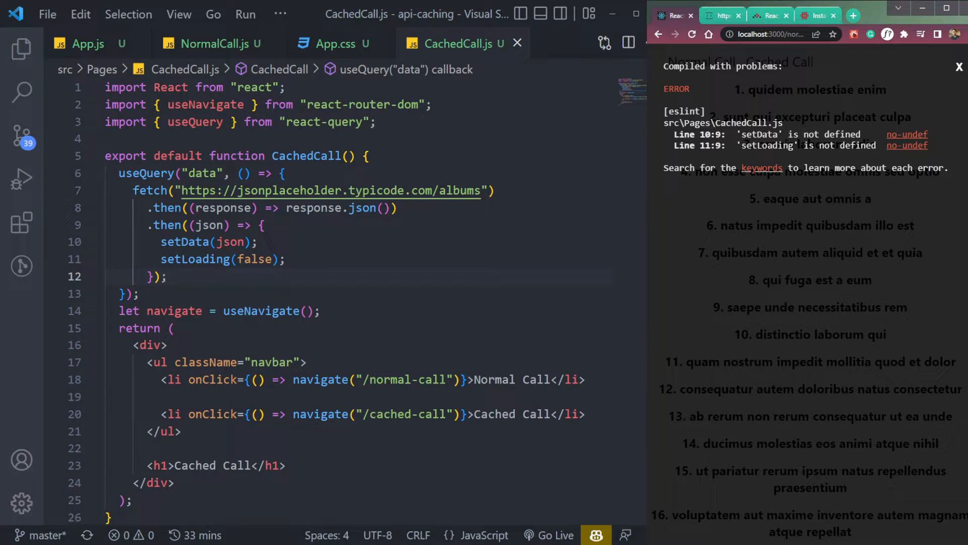
{"action": "left_click", "coordinate": [210, 43]}
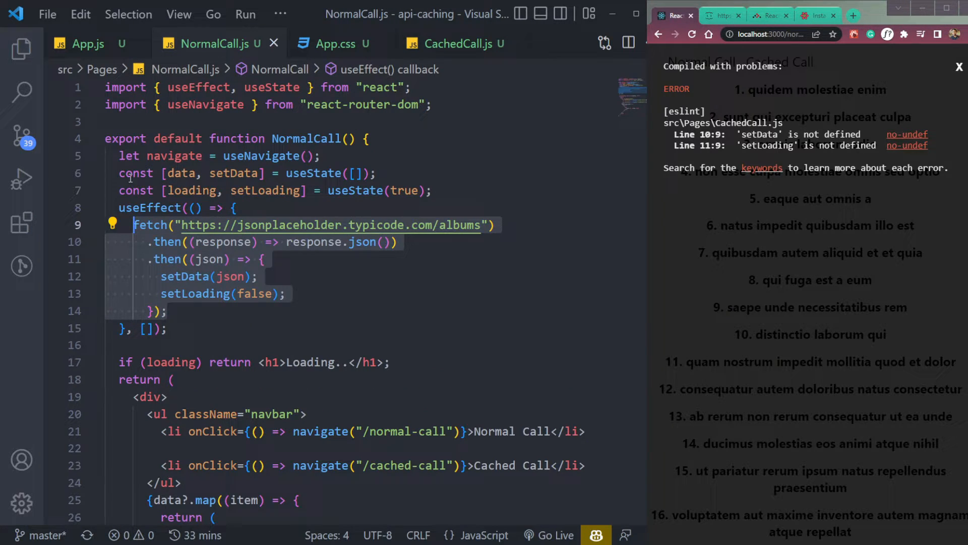
- Copy the data and loading useState declarations from NormalCall.js into CachedCall.js with useState imported
{"action": "left_click", "coordinate": [460, 43]}
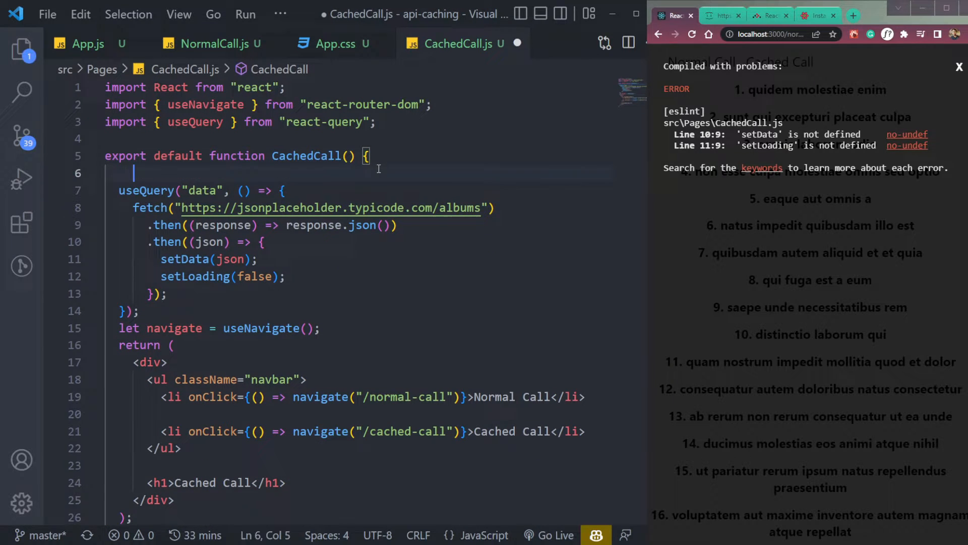
{"action": "left_click", "coordinate": [213, 43]}
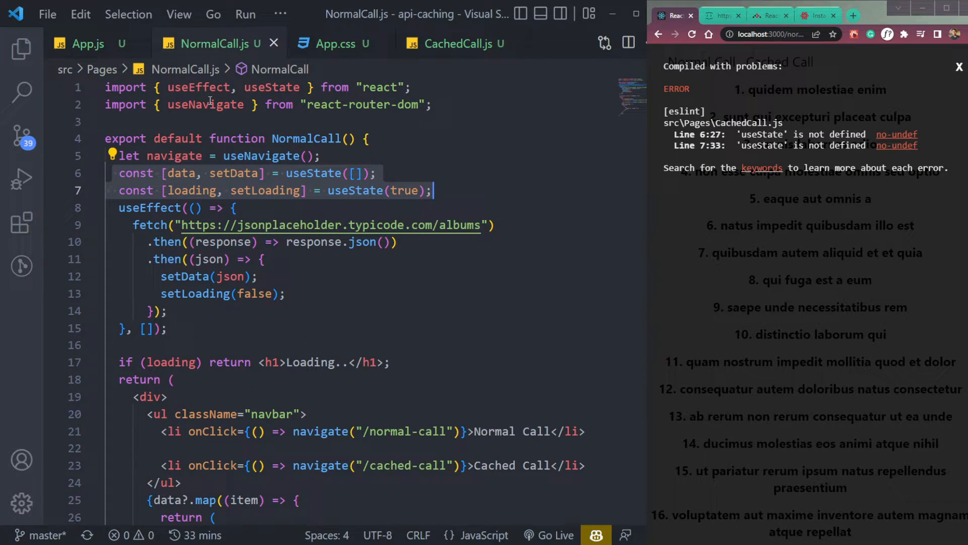
{"action": "left_click", "coordinate": [460, 43]}
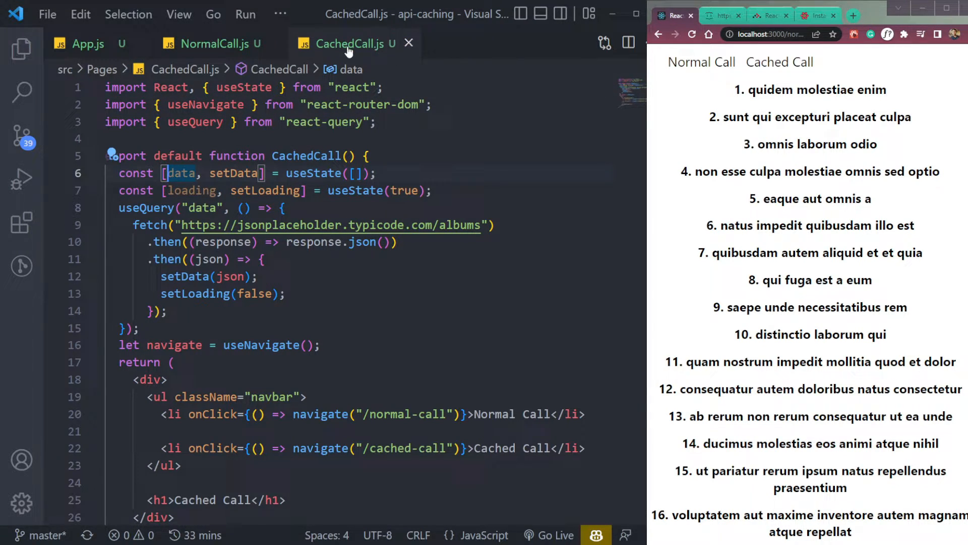
- Copy the 'if (loading) return <h1>Loading..</h1>;' early return from NormalCall.js into CachedCall.js
{"action": "left_click", "coordinate": [210, 43]}
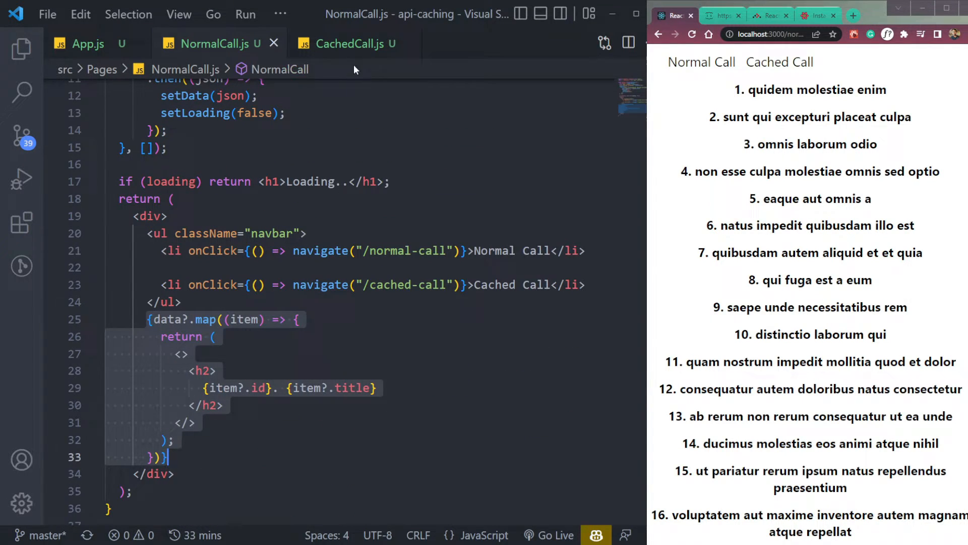
{"action": "left_click", "coordinate": [346, 43]}
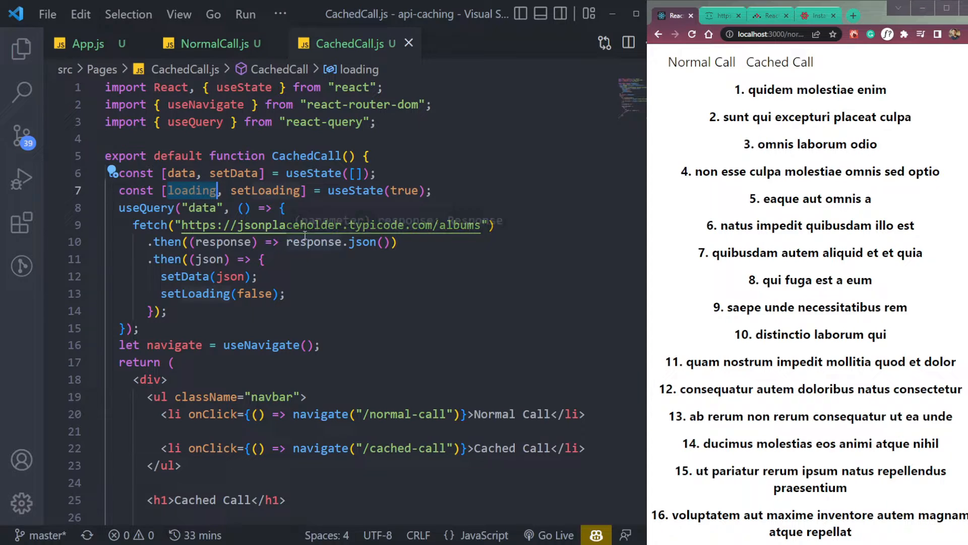
{"action": "left_click", "coordinate": [210, 44]}
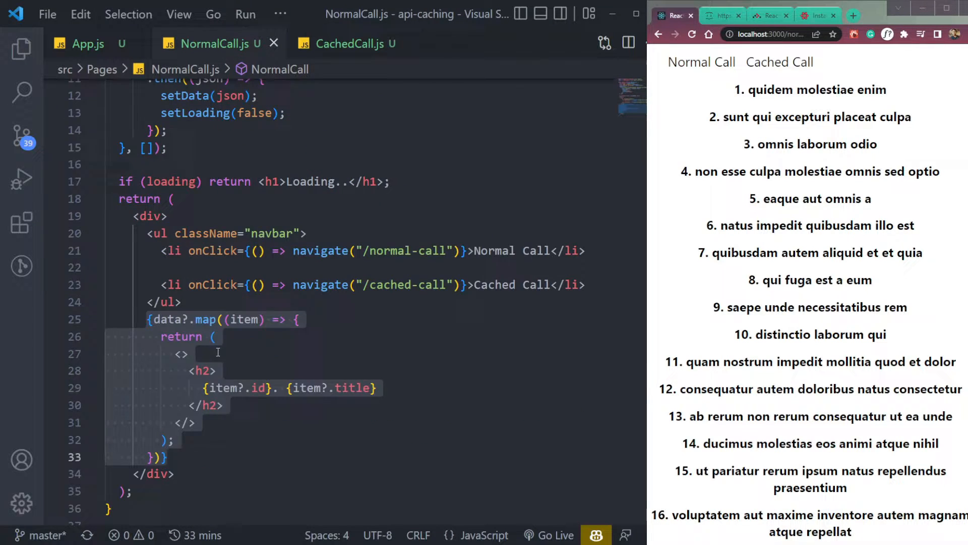
{"action": "left_click", "coordinate": [351, 44]}
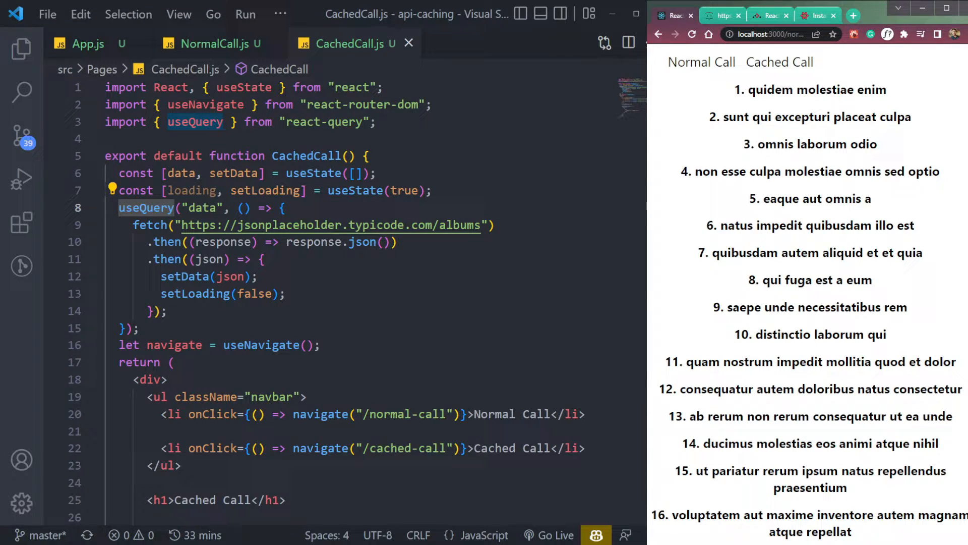
{"action": "left_click", "coordinate": [209, 44]}
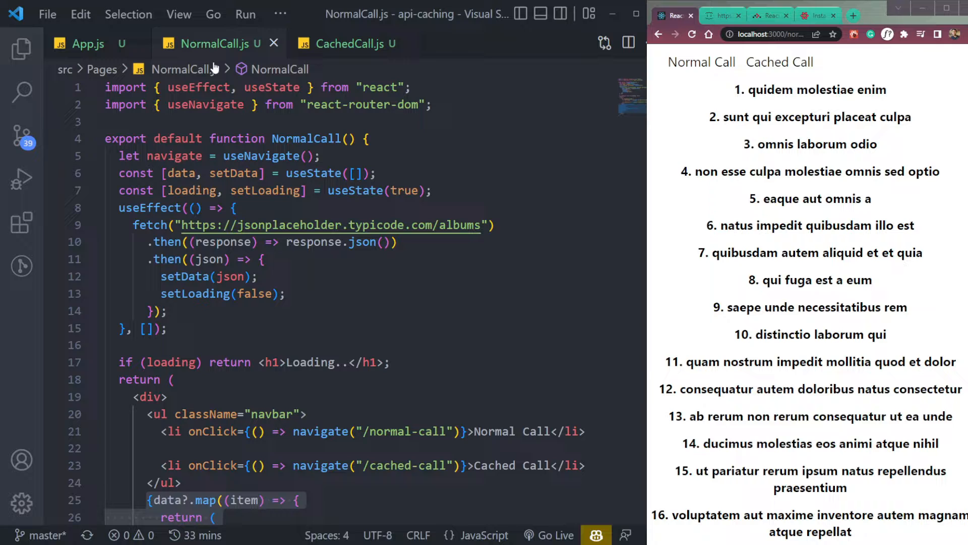
{"action": "left_click", "coordinate": [389, 362]}
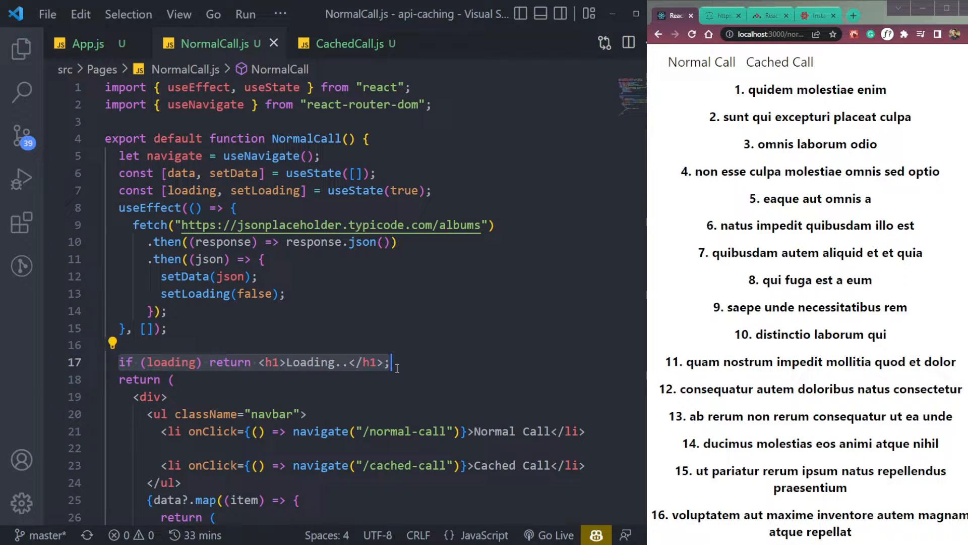
{"action": "left_click", "coordinate": [350, 44]}
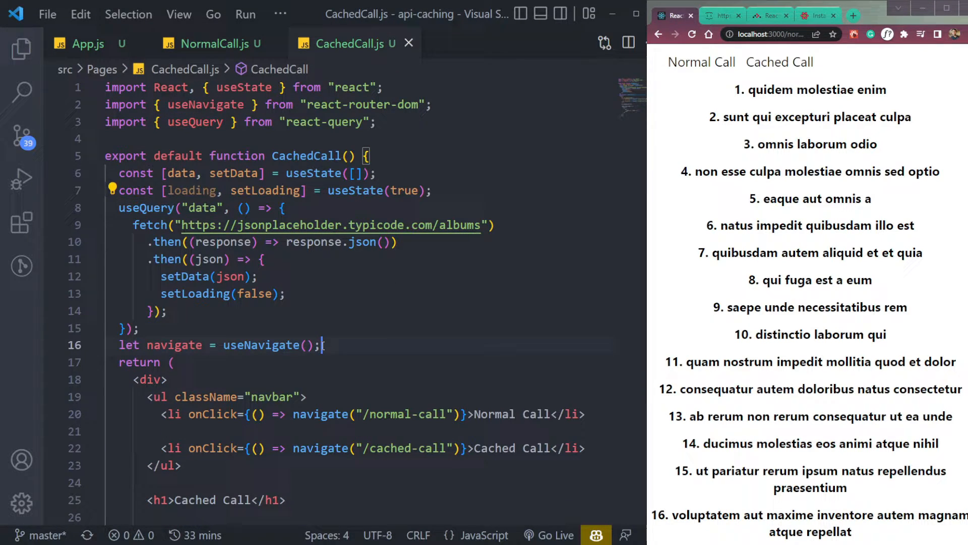
{"action": "type", "text": "if (loading) return <h1>Loading..</h1>;"}
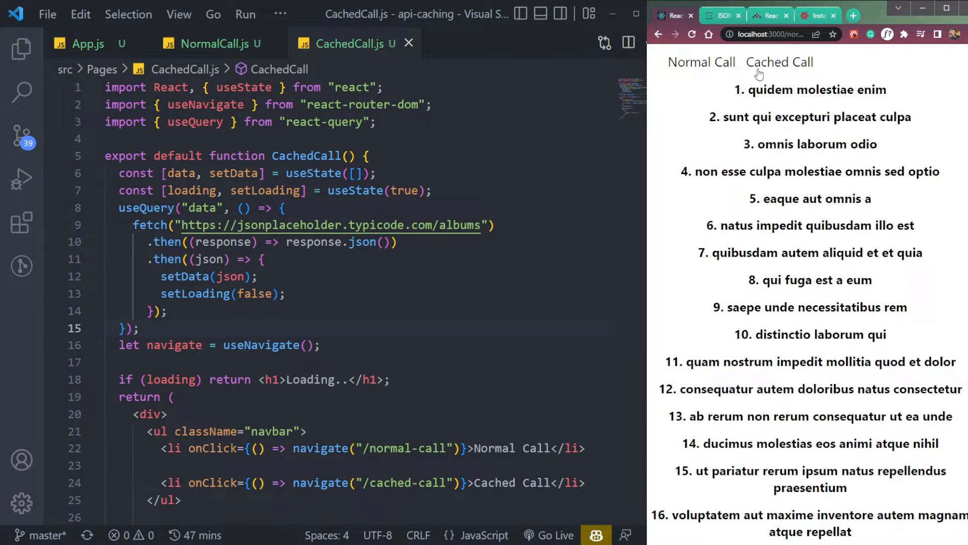
- Show the Cached Call page in the running browser app
{"action": "left_click", "coordinate": [779, 62]}
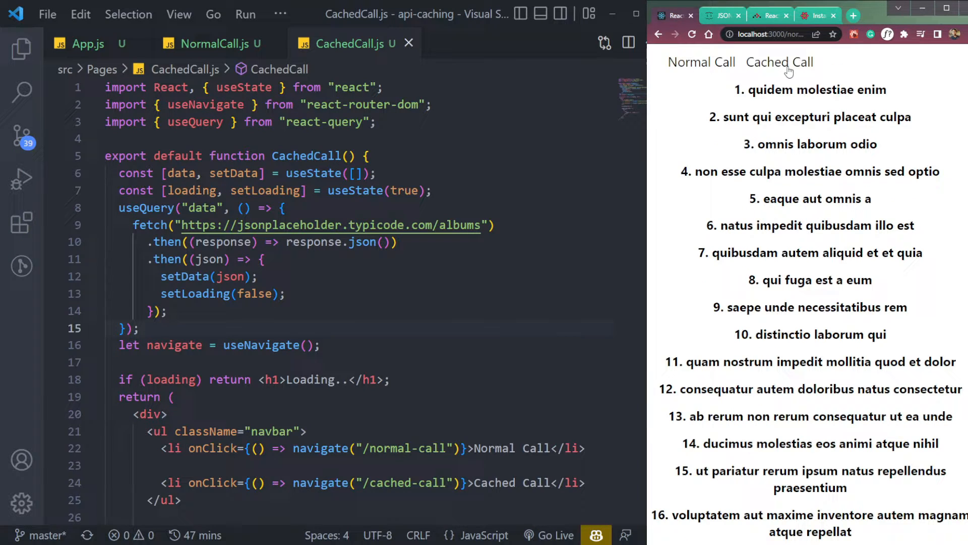
{"action": "left_click", "coordinate": [780, 62]}
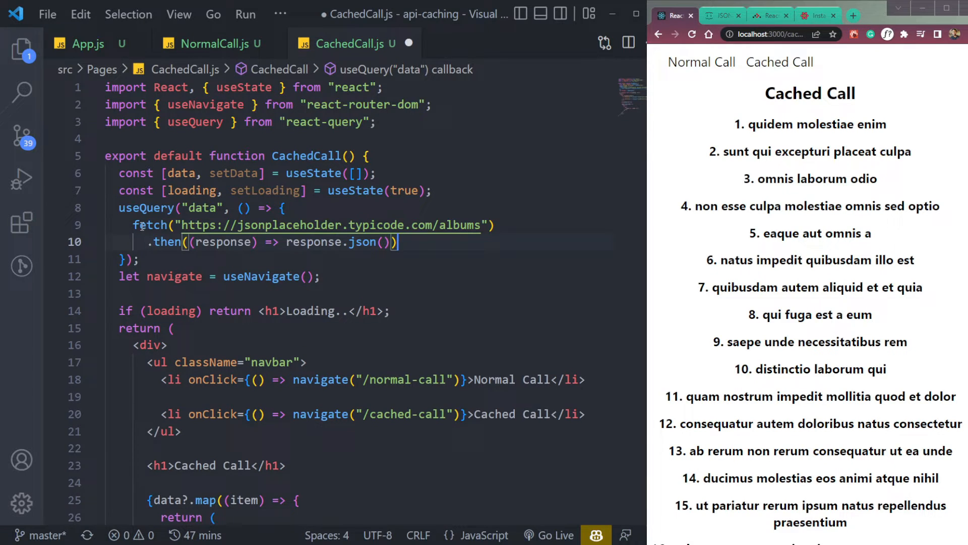
- Return the albums fetch JSON and assign useQuery's output to const result
{"action": "type", "text": "return"}
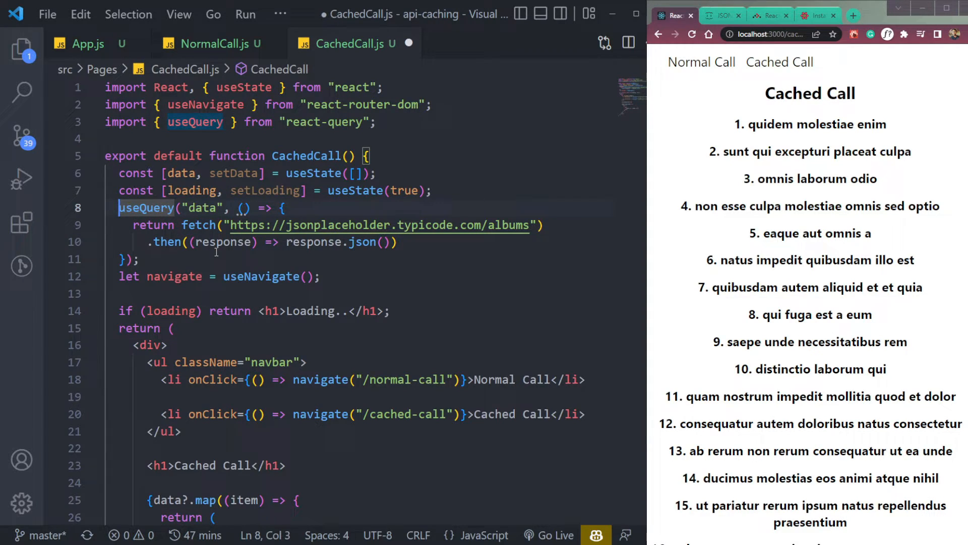
{"action": "type", "text": "const"}
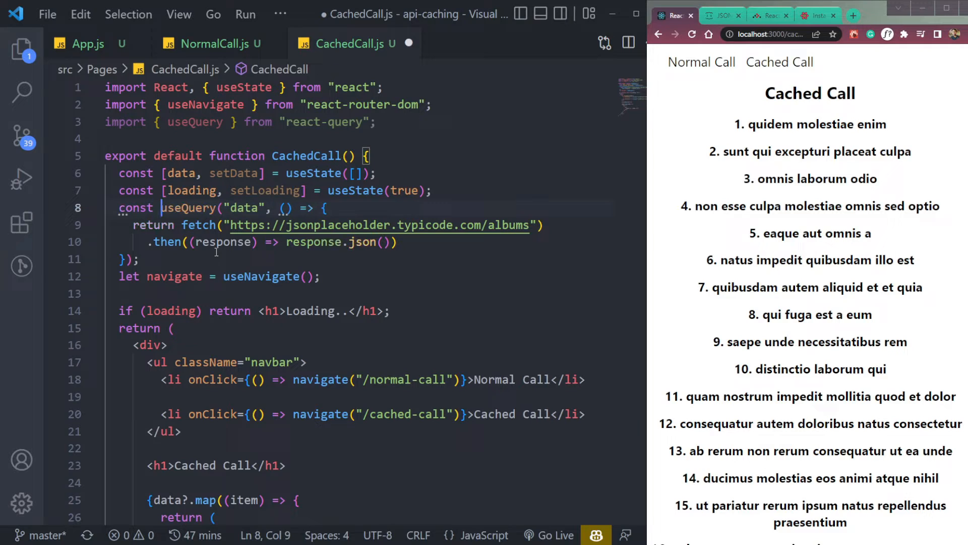
{"action": "type", "text": "result ="}
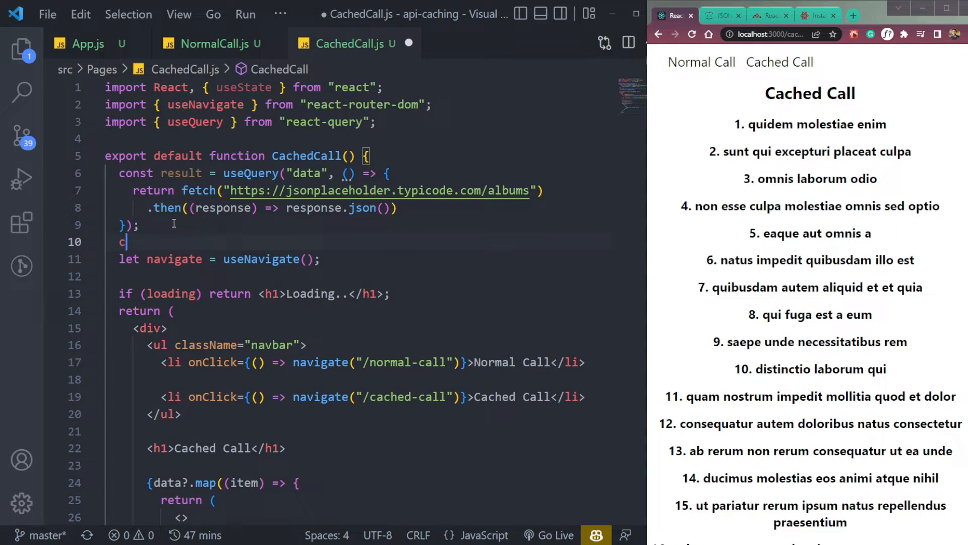
- Add console.log(data) and comment out the loading check and album mapping
{"action": "type", "text": "onsole"}
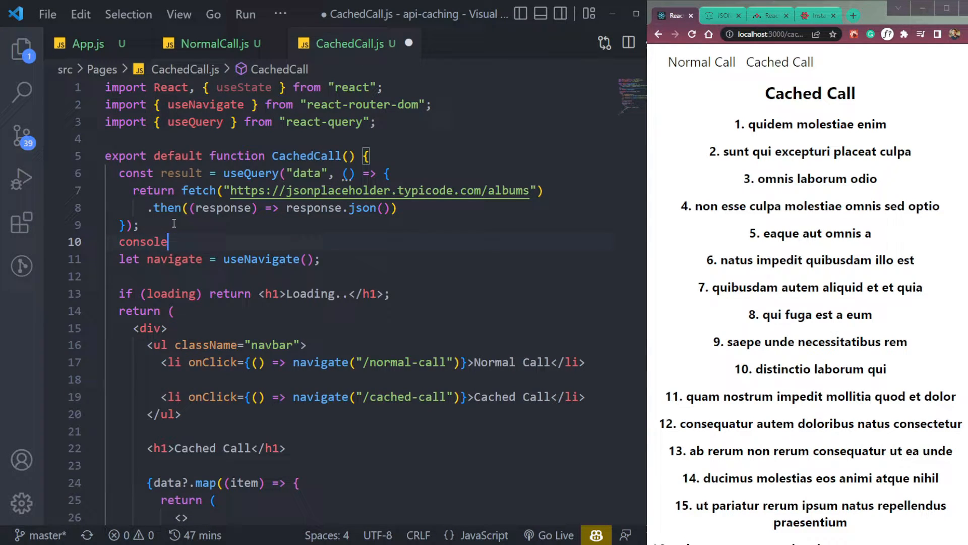
{"action": "type", "text": ".log(data"}
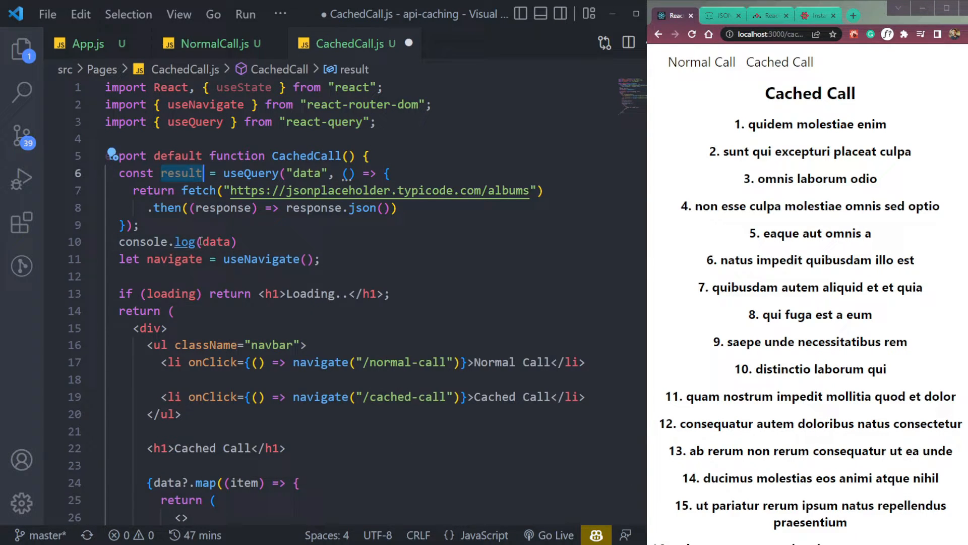
{"action": "scroll", "scroll_direction": "down", "scroll_amount": 3}
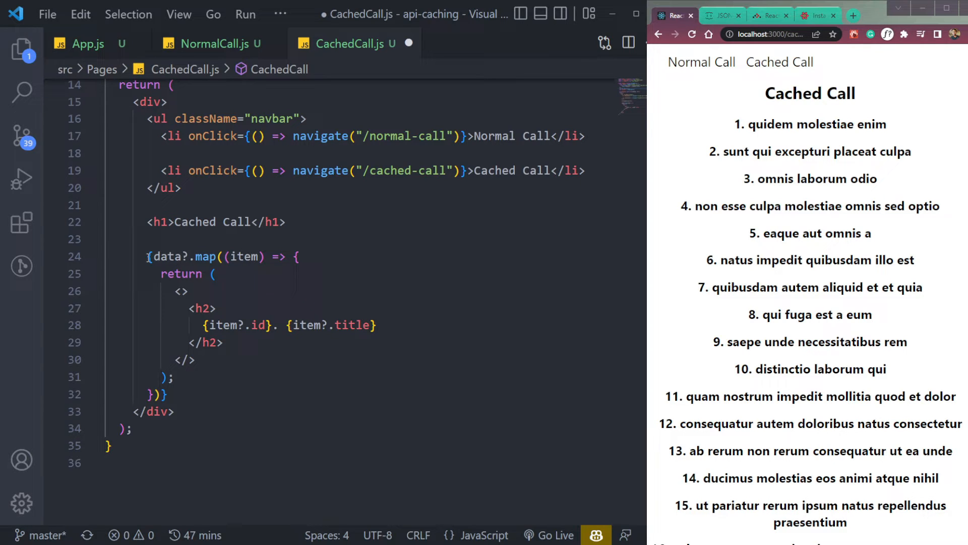
{"action": "key", "text": "ctrl+/"}
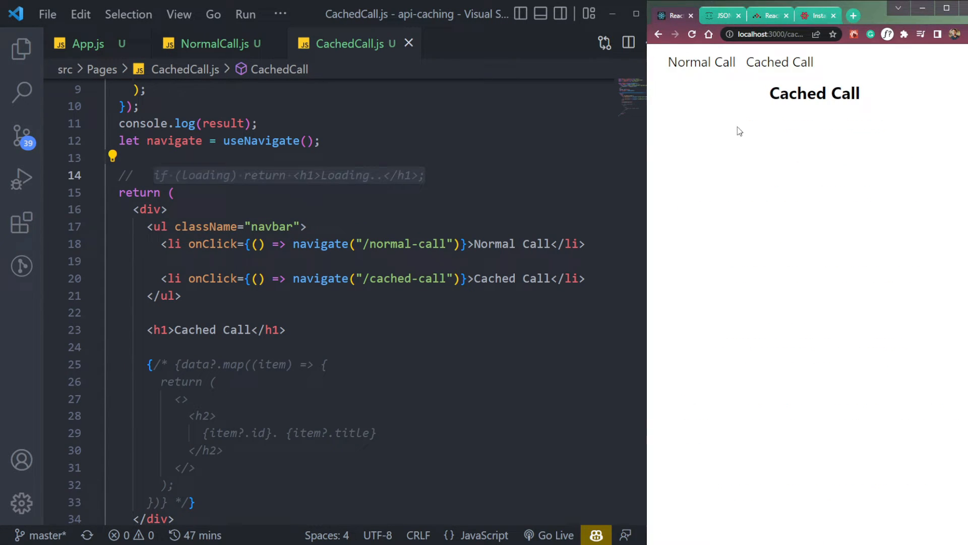
- Inspect useQuery's logged result in the DevTools console and select result for renaming
{"action": "key", "text": "F12"}
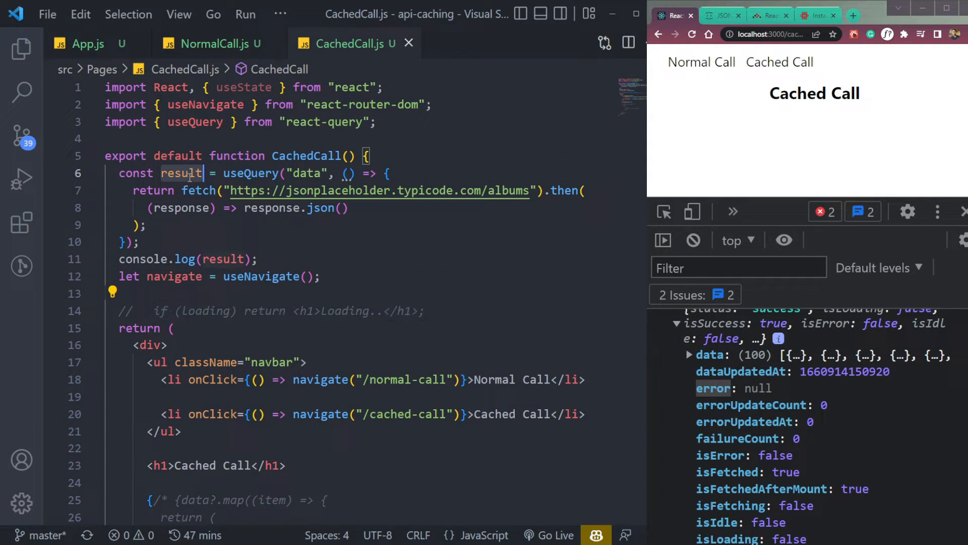
{"action": "double_click", "coordinate": [180, 172]}
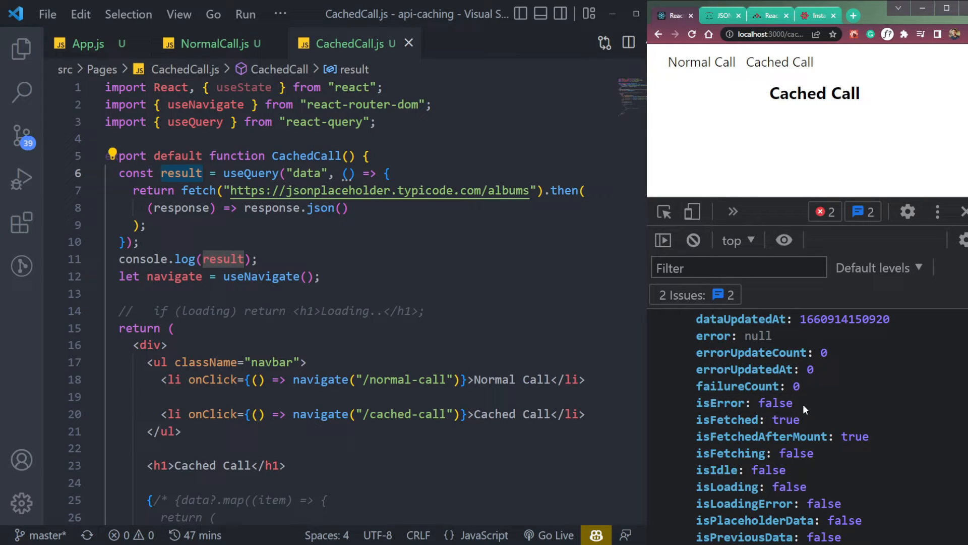
{"action": "mouse_move", "coordinate": [879, 441]}
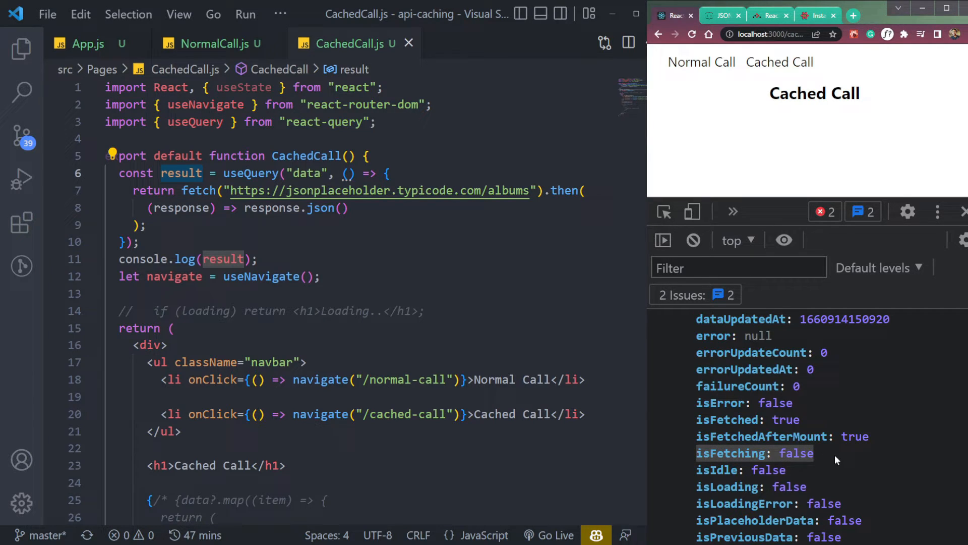
{"action": "scroll", "scroll_direction": "down", "scroll_amount": 3}
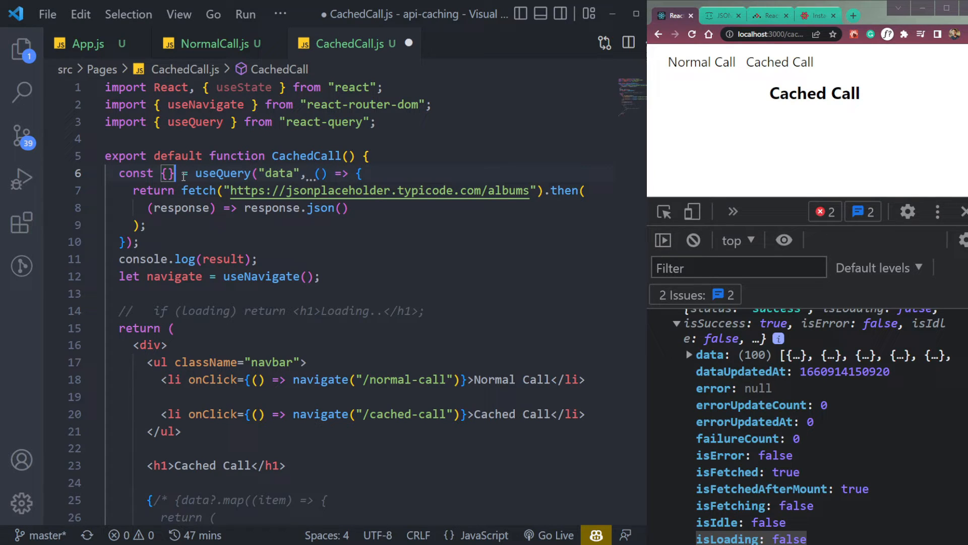
- Destructure { data, isLoading } from useQuery and restore the Loading.. early return on isLoading
{"action": "type", "text": "data,"}
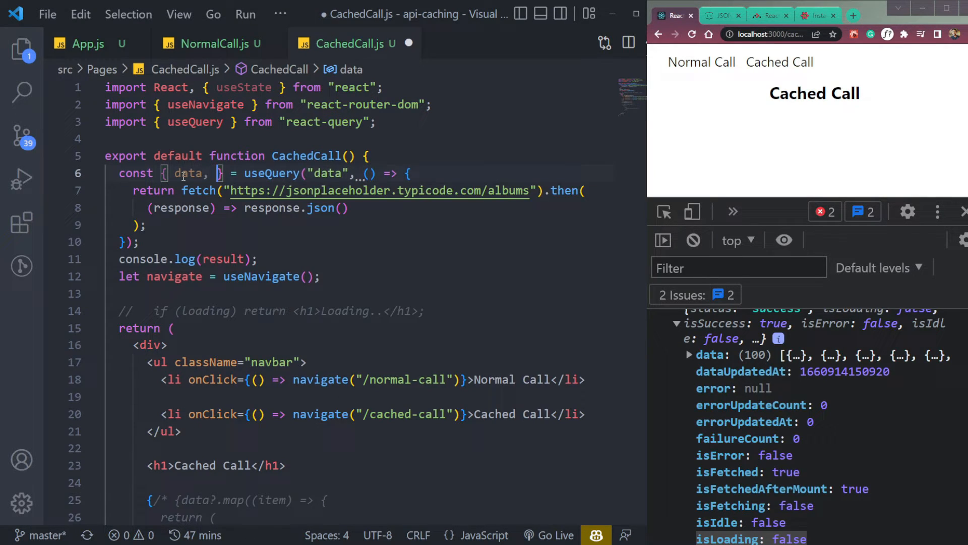
{"action": "type", "text": "loa"}
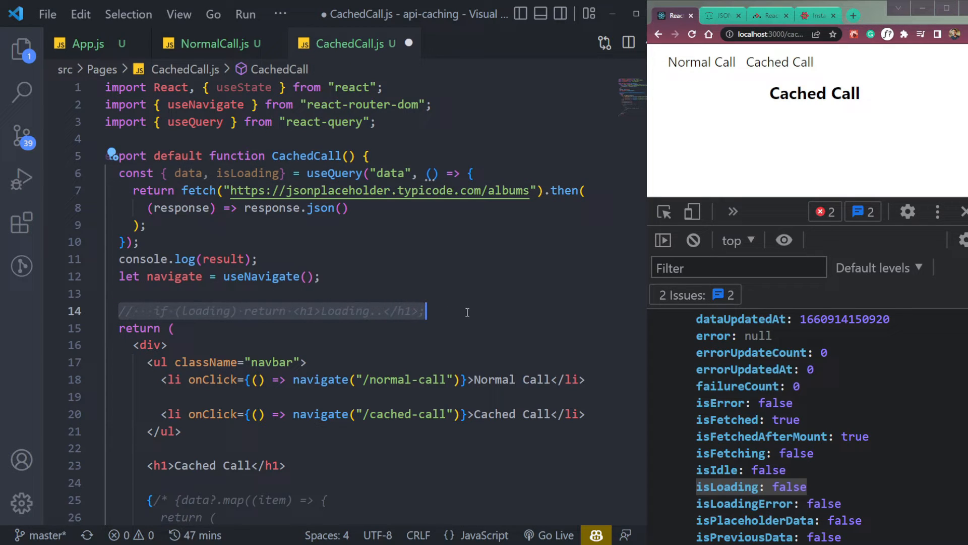
{"action": "key", "text": "ctrl+/"}
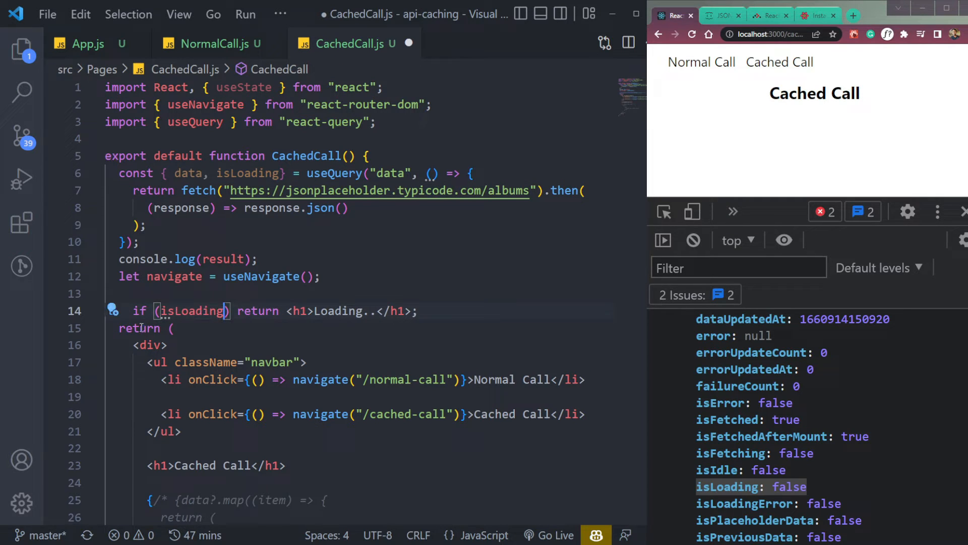
{"action": "scroll", "scroll_direction": "down", "scroll_amount": 3}
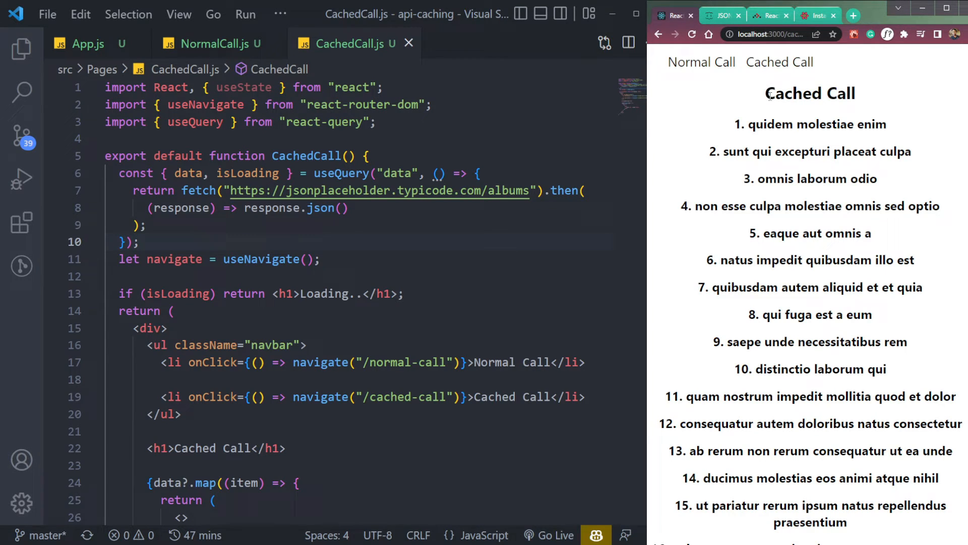
- Check the Normal Call page renders the albums list after dropping logging and useState
{"action": "left_click", "coordinate": [700, 61]}
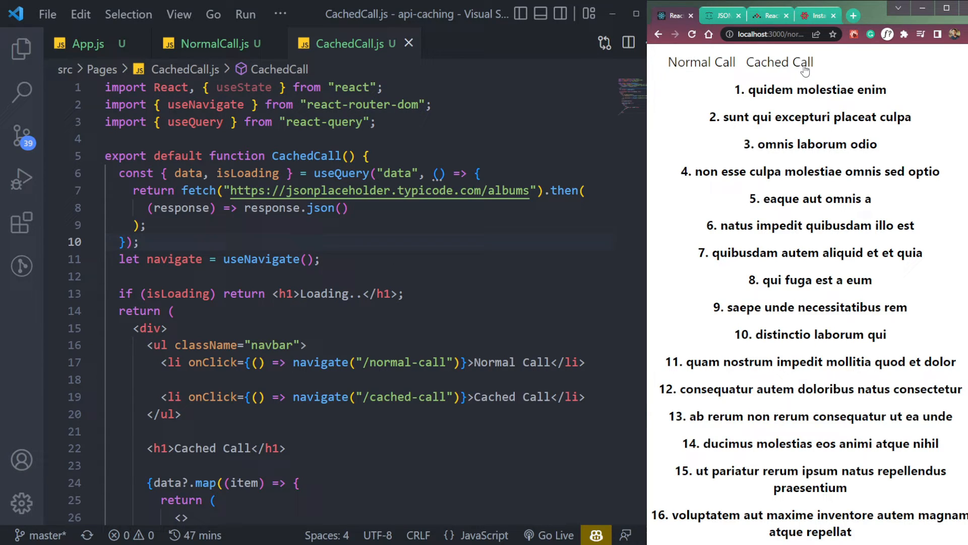
{"action": "mouse_move", "coordinate": [785, 67]}
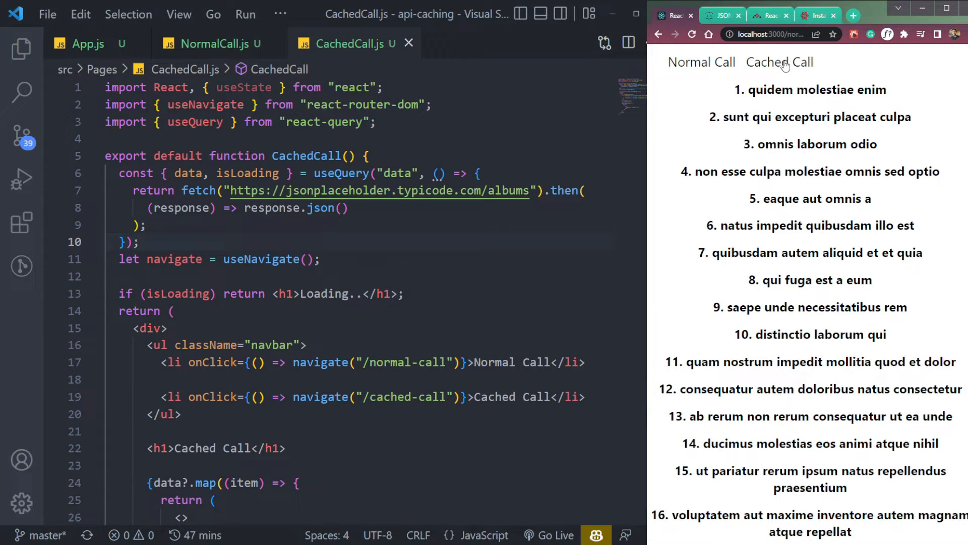
{"action": "mouse_move", "coordinate": [772, 95]}
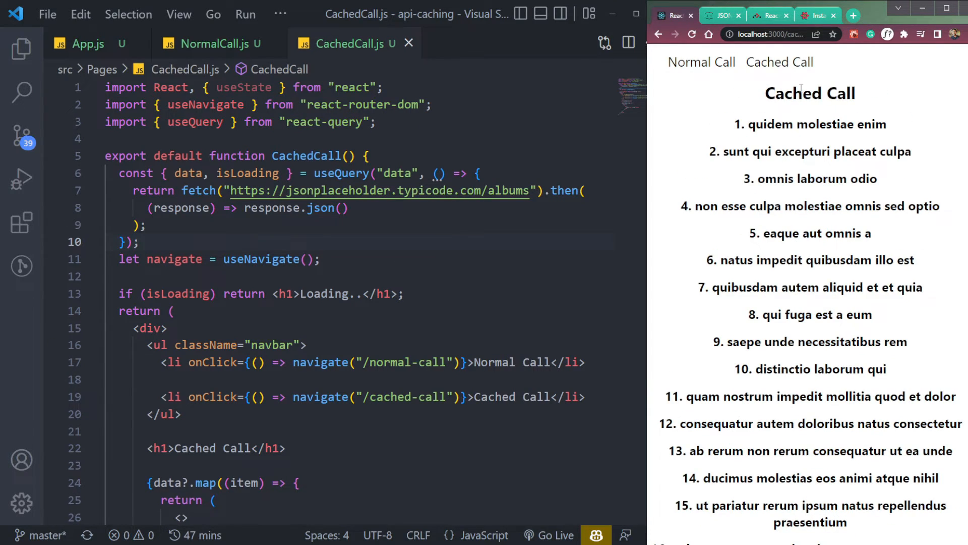
{"action": "double_click", "coordinate": [810, 93]}
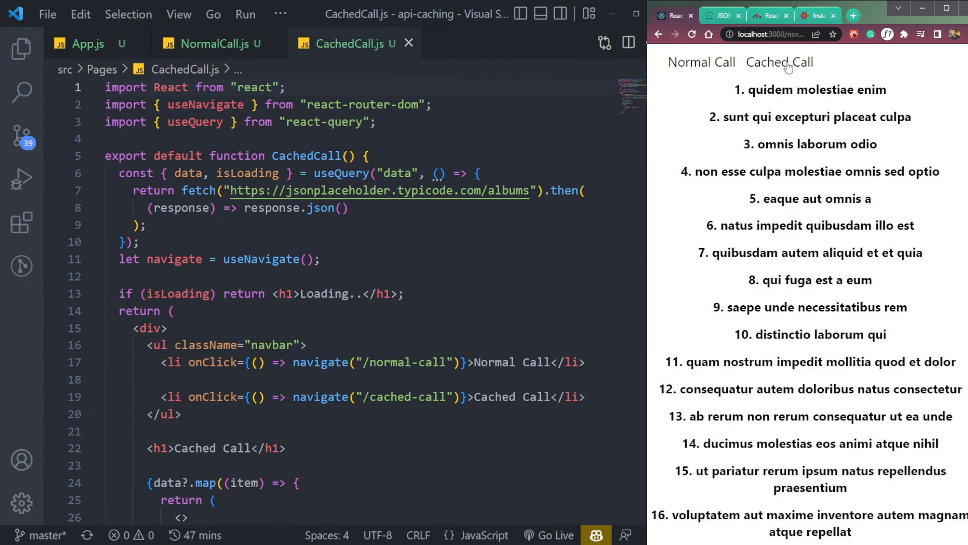
{"action": "mouse_move", "coordinate": [759, 72]}
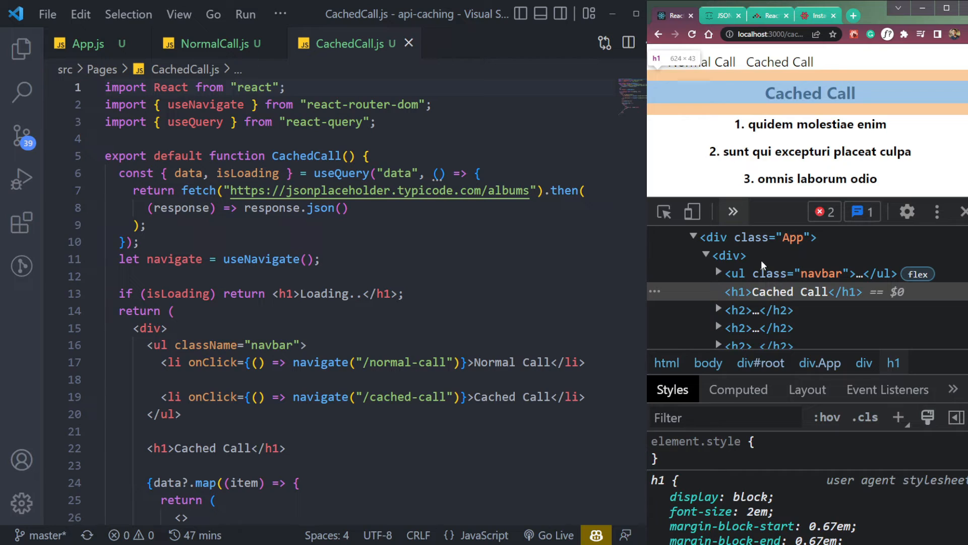
- On the Network tab under Slow 3G, clear requests and load Normal Call showing Loading.. first
{"action": "left_click", "coordinate": [732, 212]}
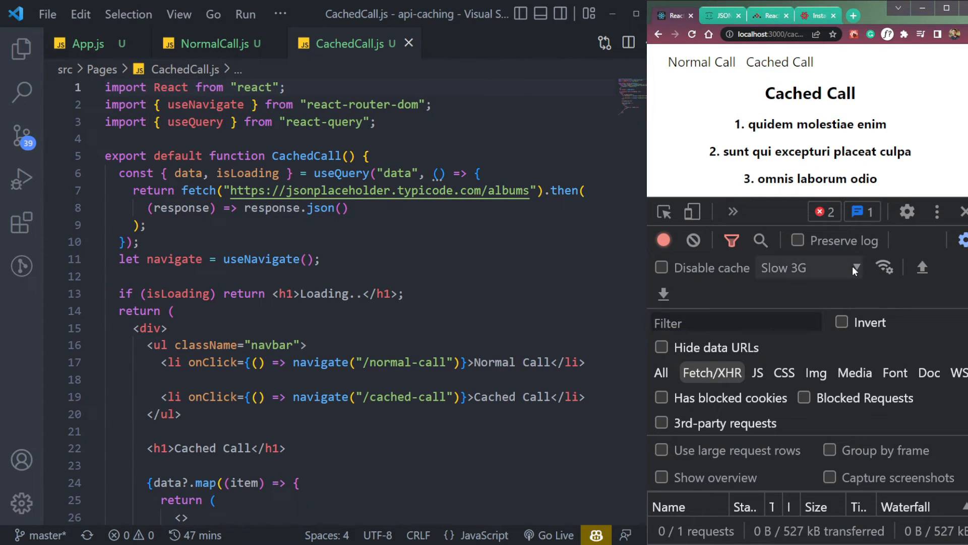
{"action": "mouse_move", "coordinate": [818, 370]}
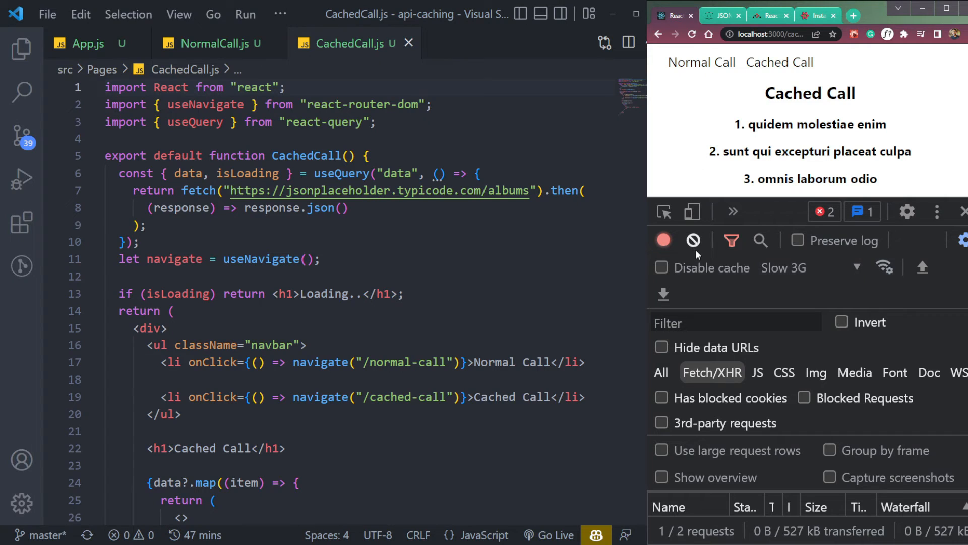
{"action": "left_click", "coordinate": [694, 240]}
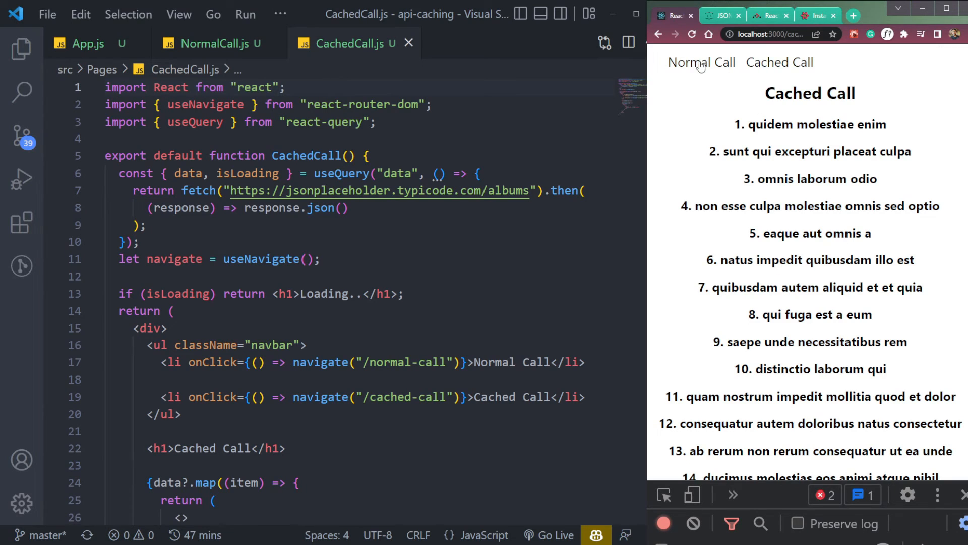
{"action": "left_click", "coordinate": [700, 61]}
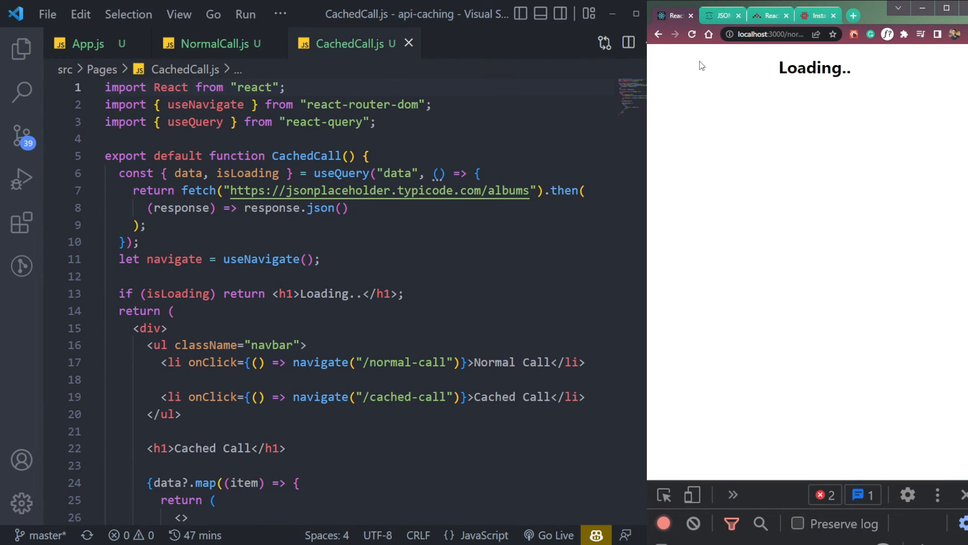
{"action": "mouse_move", "coordinate": [908, 205]}
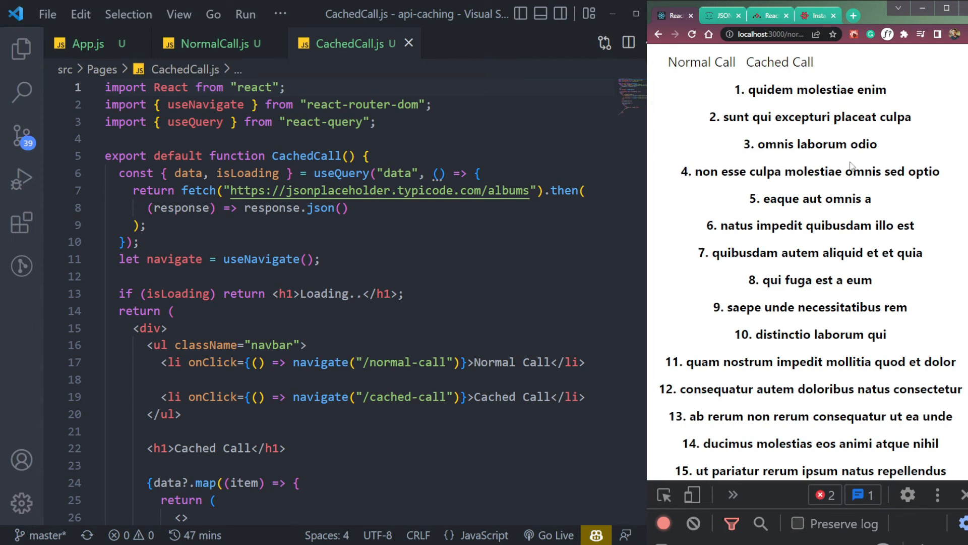
{"action": "mouse_move", "coordinate": [766, 73]}
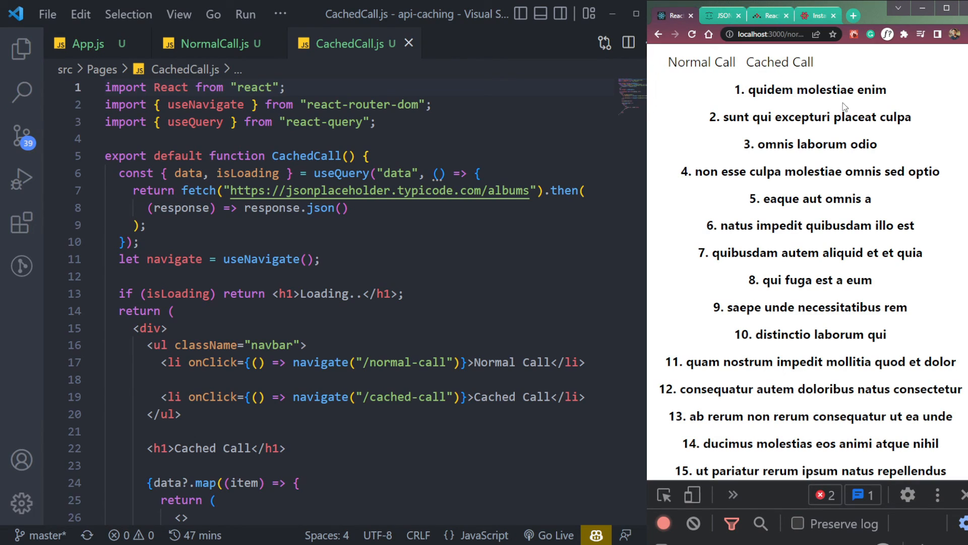
- Load Cached Call, which shows the albums list instantly, then return to the editor
{"action": "left_click", "coordinate": [779, 62]}
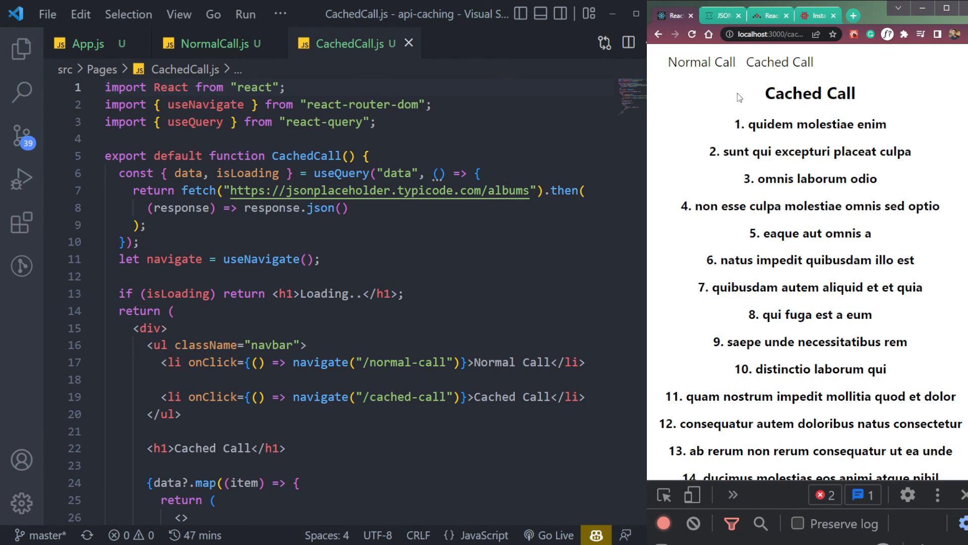
{"action": "double_click", "coordinate": [810, 93]}
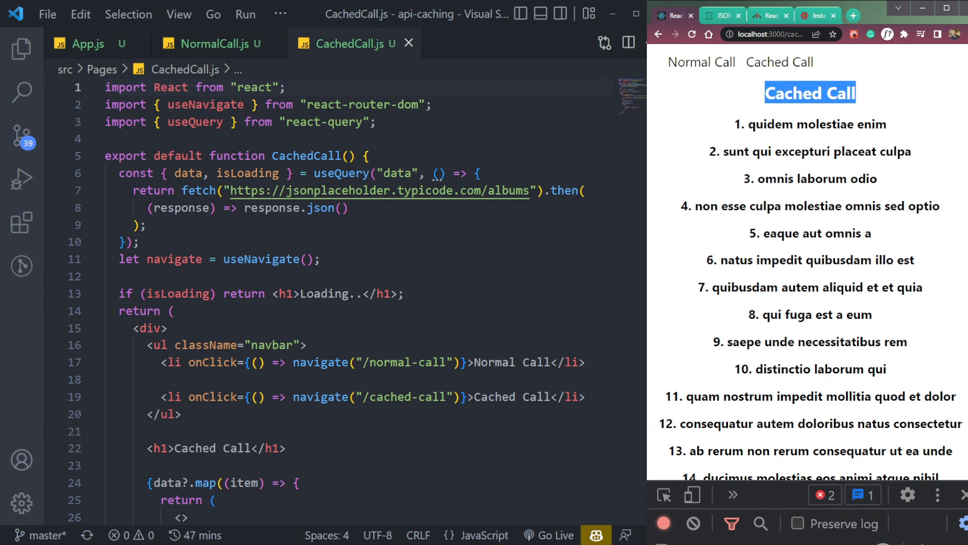
{"action": "left_click", "coordinate": [404, 293]}
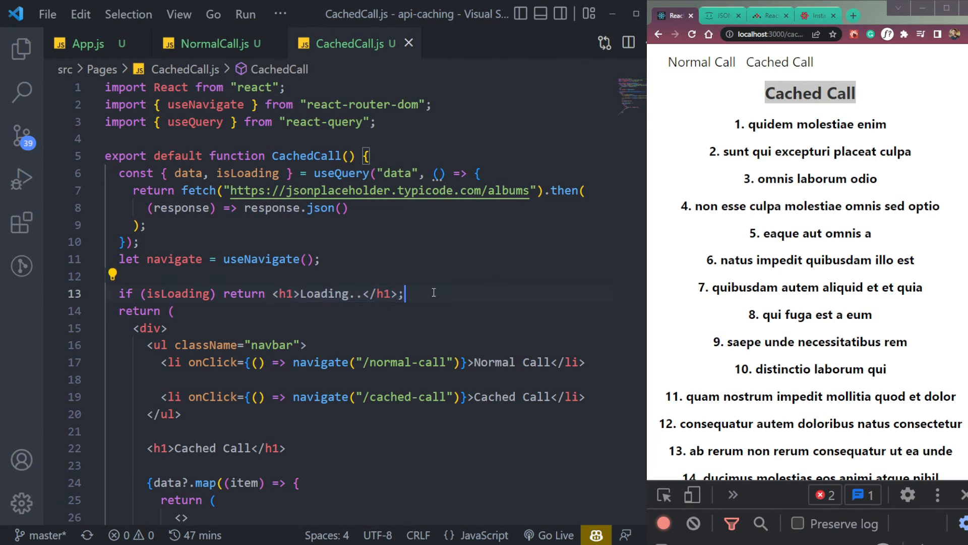